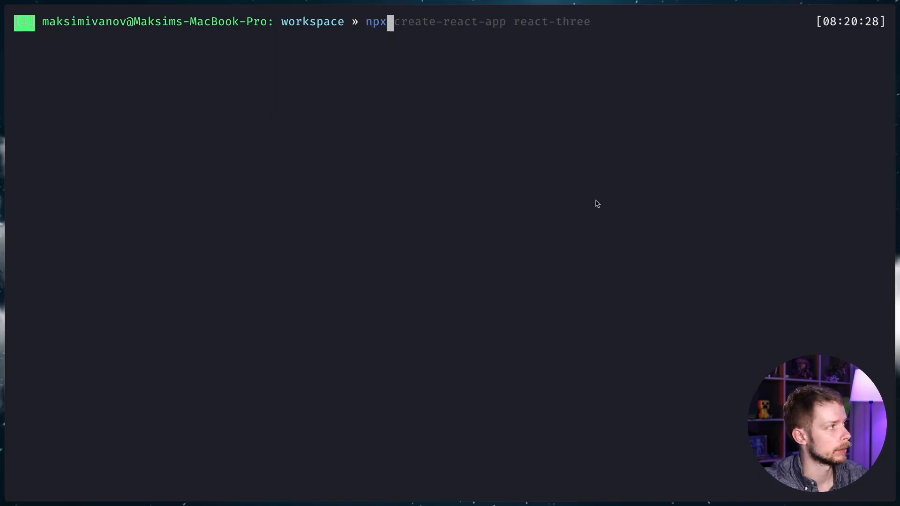
- Generate the react-three-spring app with create-react-app and cd into it
{"action": "type", "text": "create-react"}
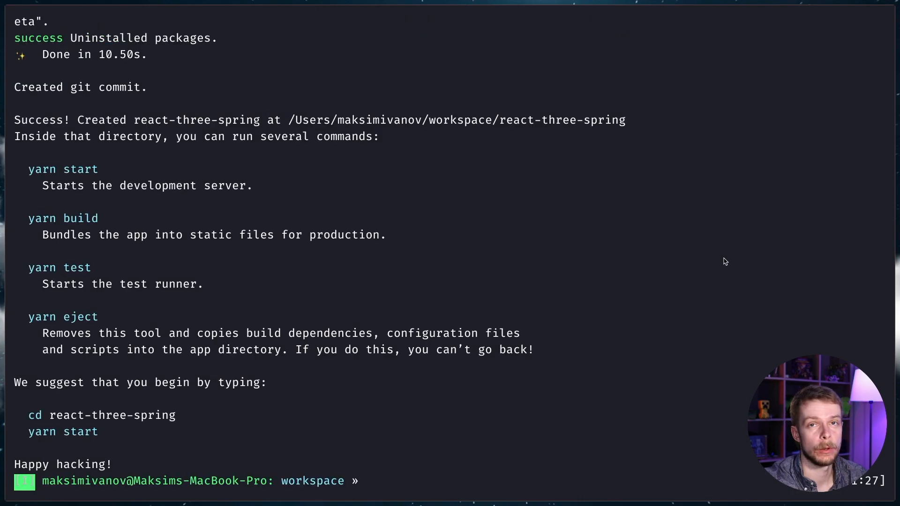
{"action": "type", "text": "cd react-three/"}
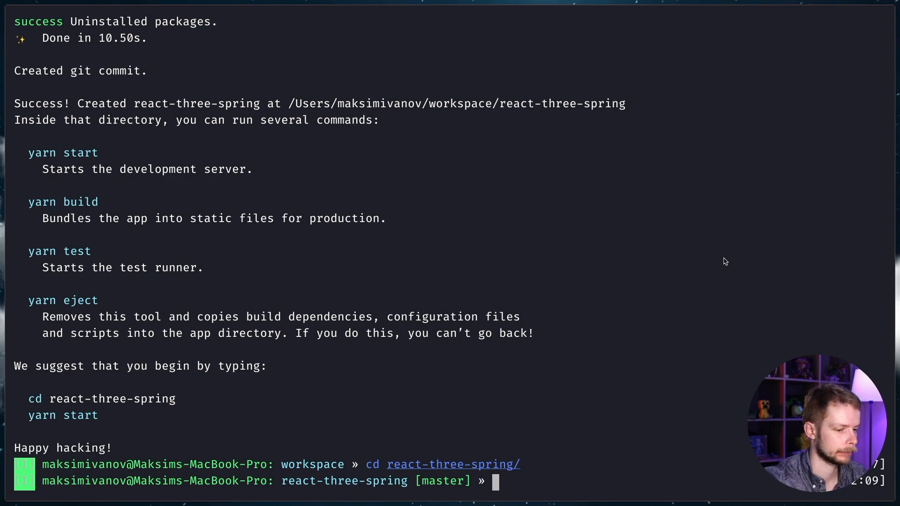
{"action": "type", "text": "yarn add @react-spring/three"}
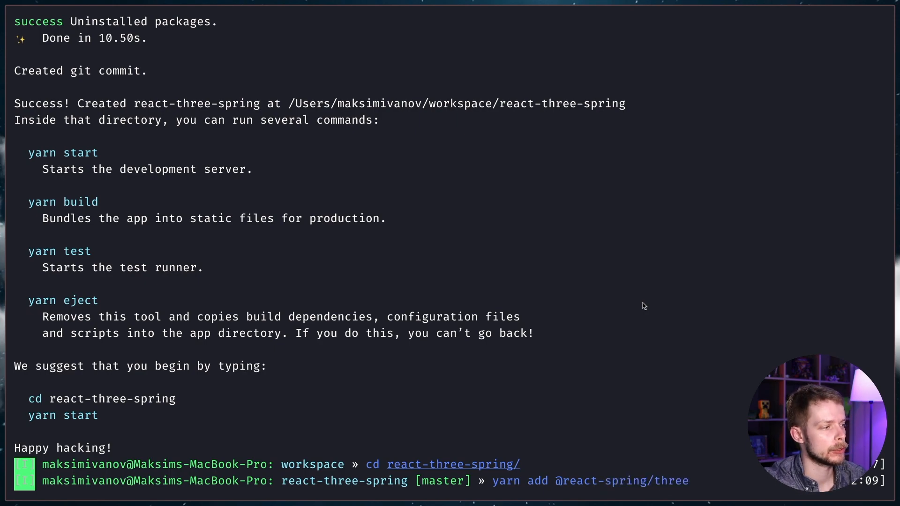
{"action": "type", "text": "@react-srping/core react-spring reac"}
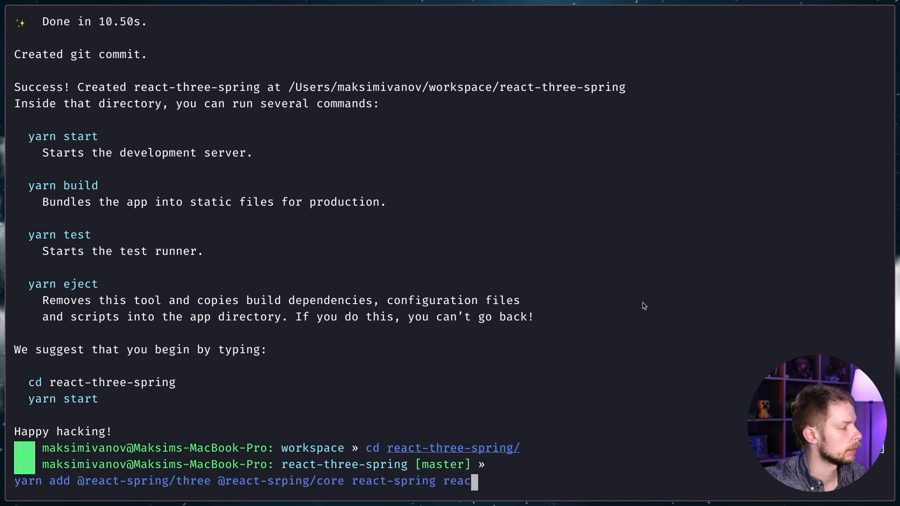
{"action": "type", "text": "-three-fiber"}
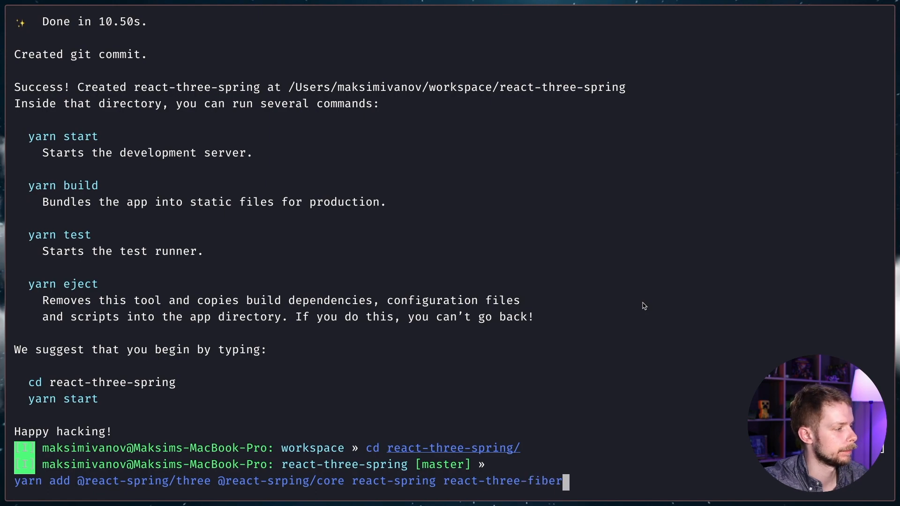
{"action": "mouse_move", "coordinate": [497, 481]}
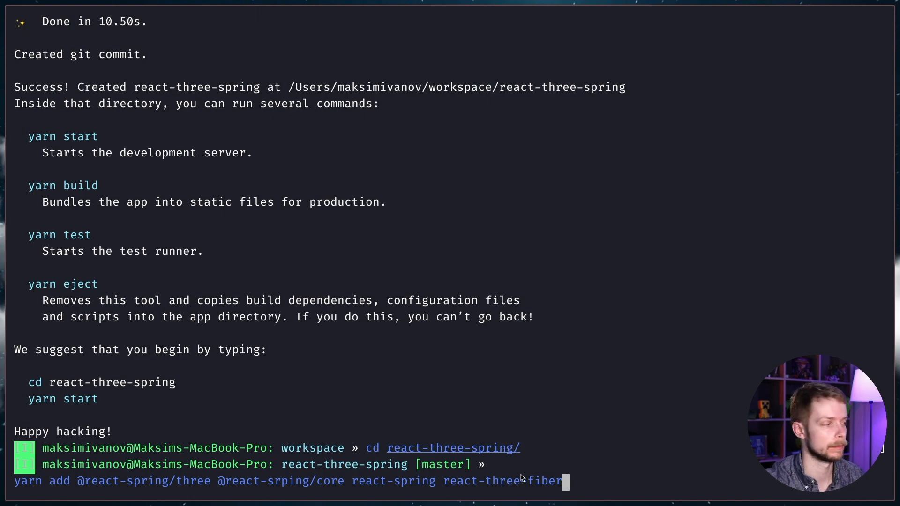
{"action": "type", "text": "three"}
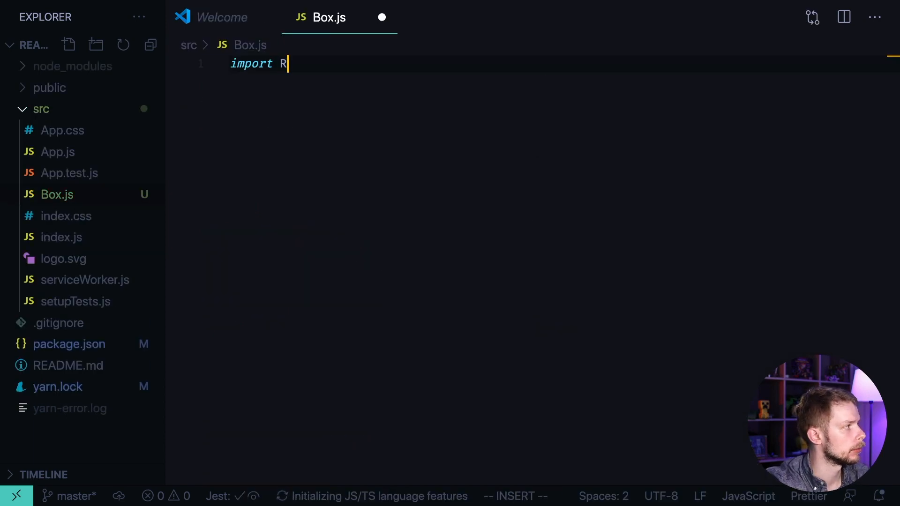
- Import React with useState, useEffect and useRef in Box.js
{"action": "type", "text": "eact, {}"}
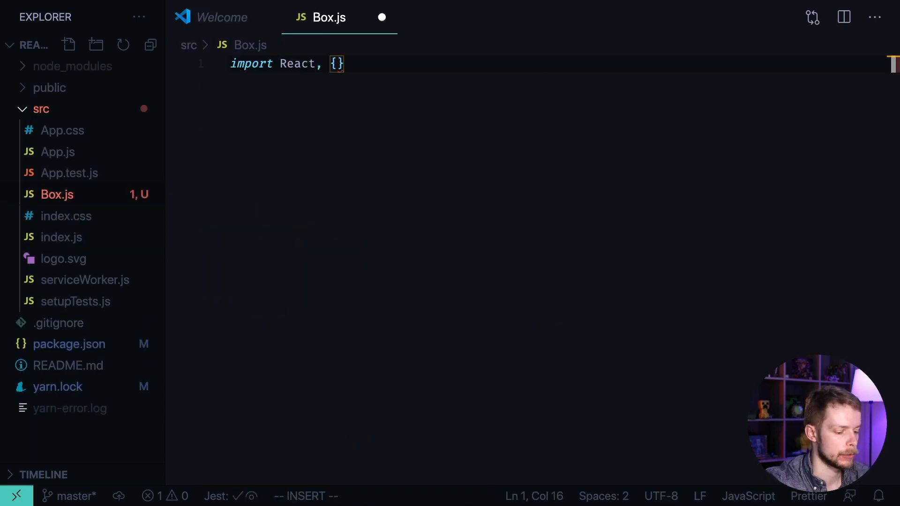
{"action": "type", "text": "useState"}
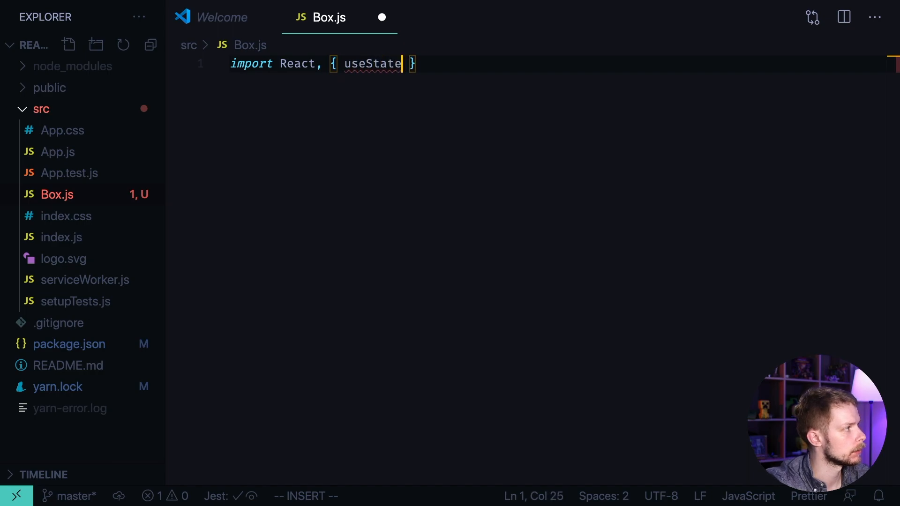
{"action": "type", "text": ", useEf"}
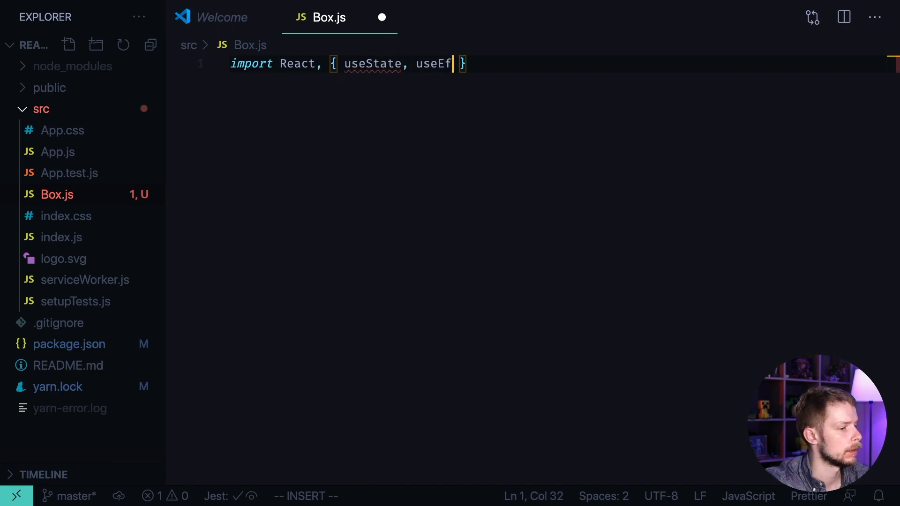
{"action": "type", "text": "fect, us"}
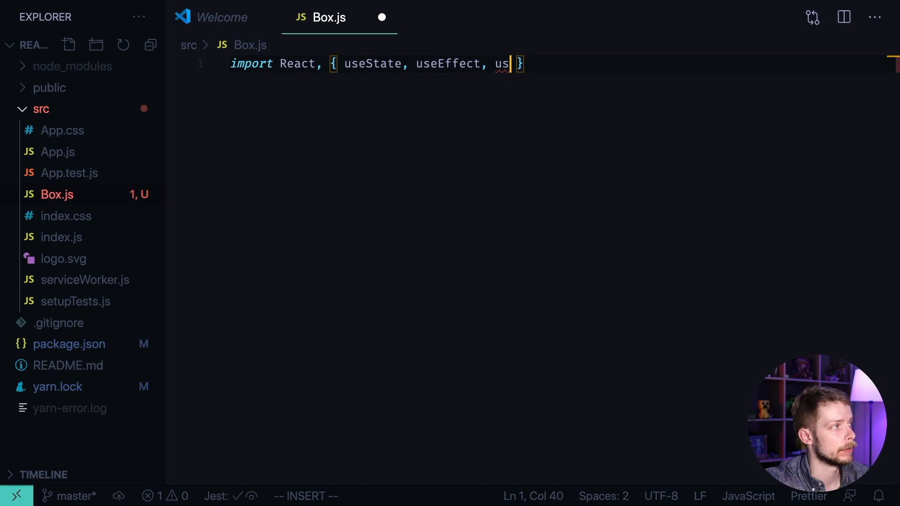
{"action": "type", "text": "eRef } from 'react'"}
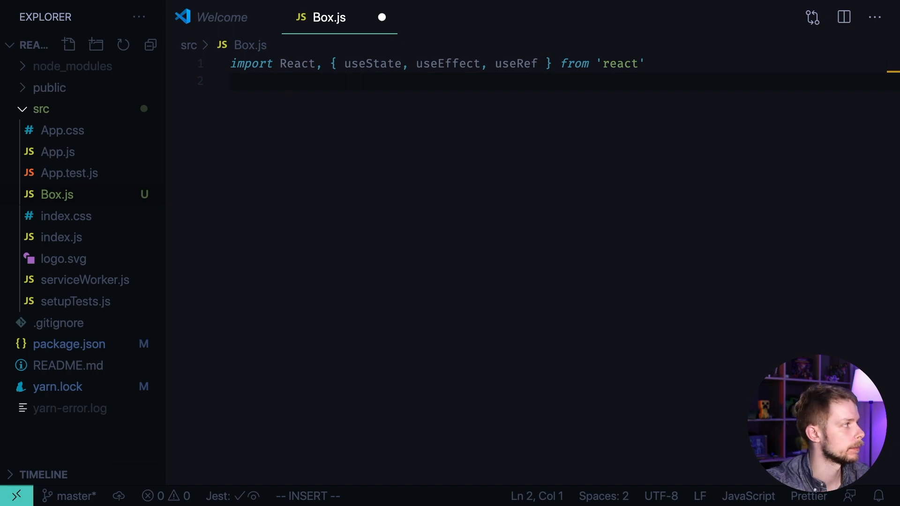
{"action": "type", "text": "import { useSpring } from '@react-spring/core"}
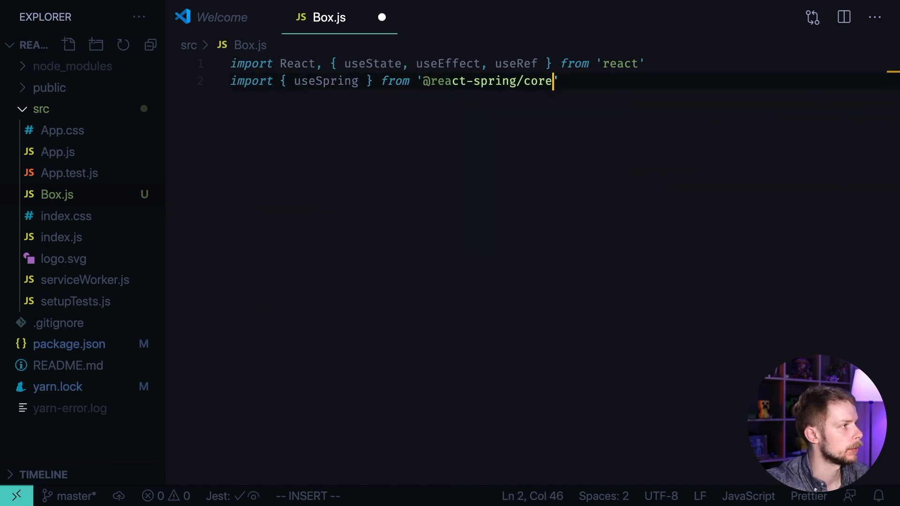
{"action": "type", "text": "import { a } from \"@react-spring/three"}
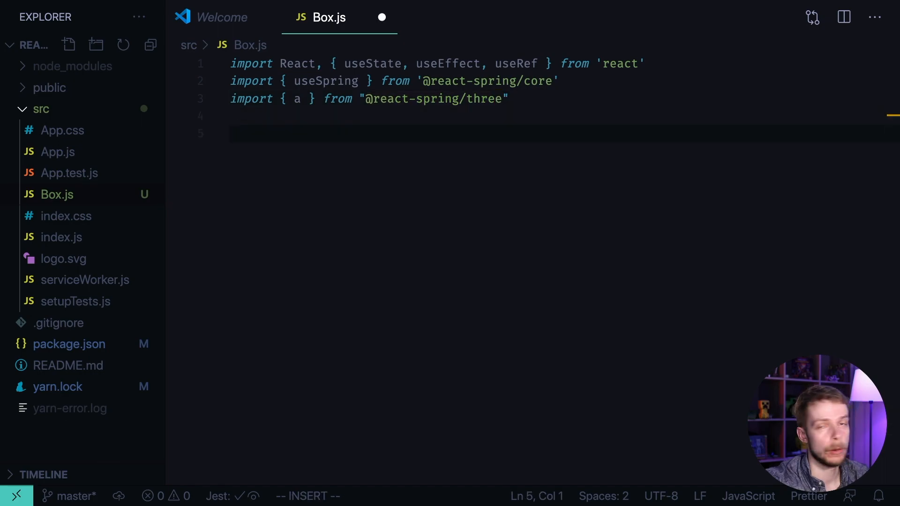
- Declare a Box component taking position with an active/setActive state
{"action": "type", "text": "consth"}
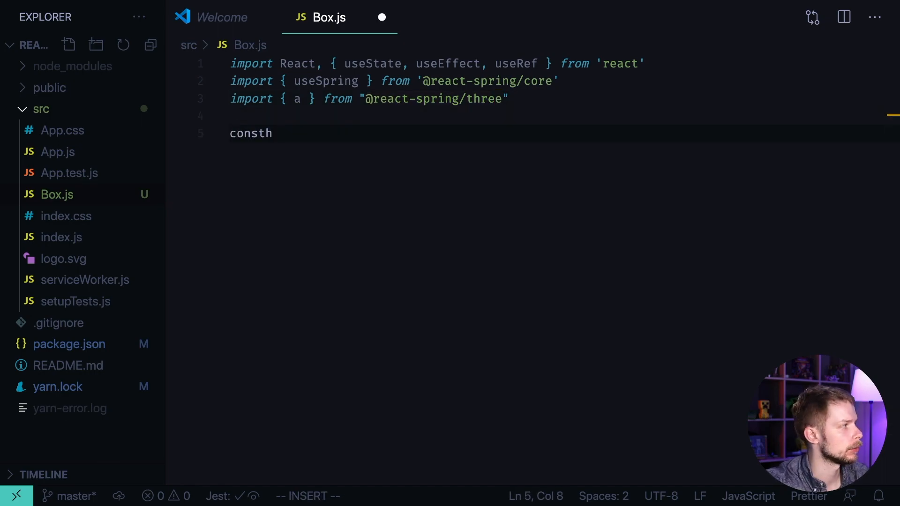
{"action": "type", "text": "Box = ()"}
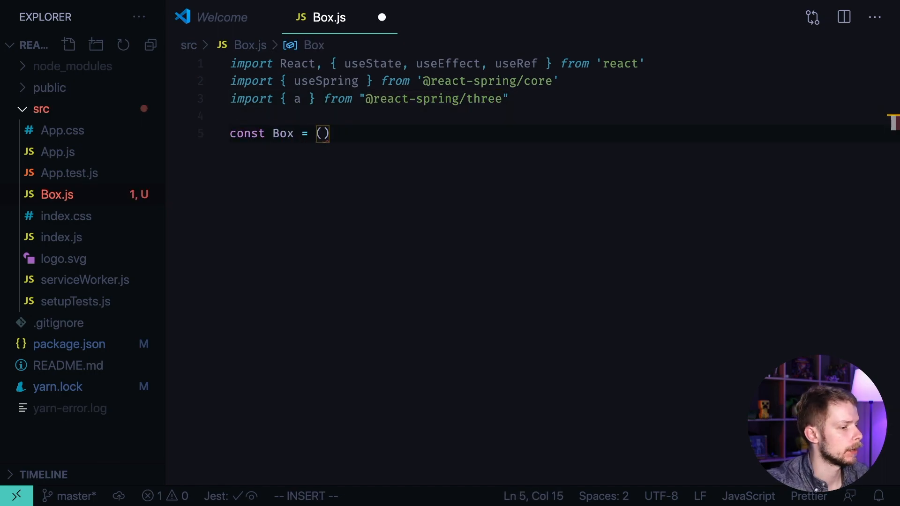
{"action": "type", "text": "{"}
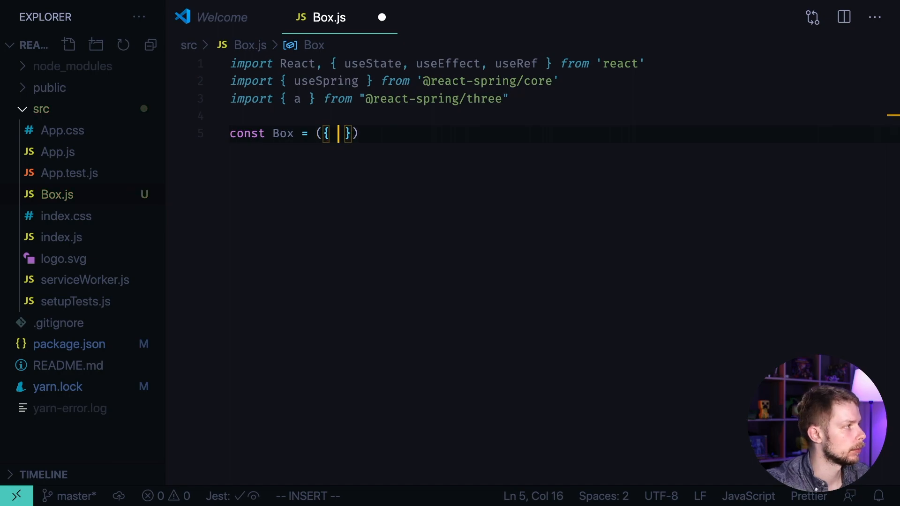
{"action": "type", "text": "position"}
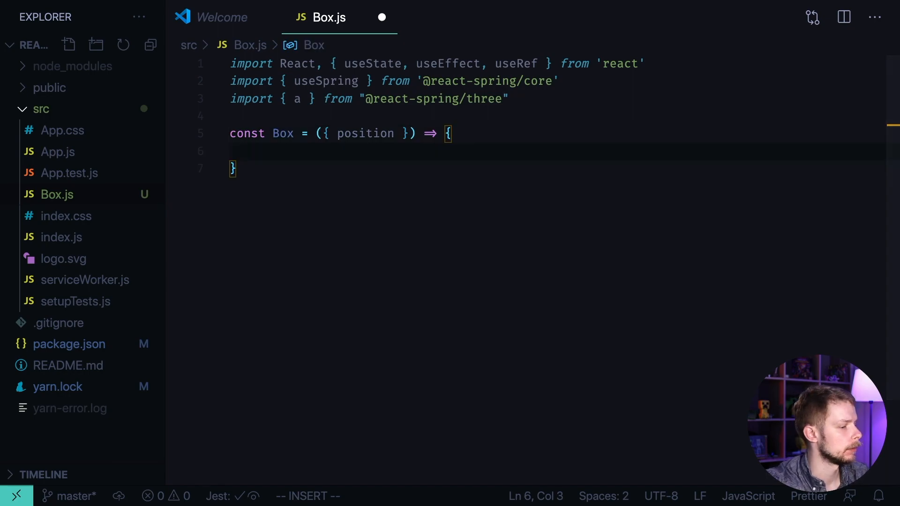
{"action": "type", "text": "const {"}
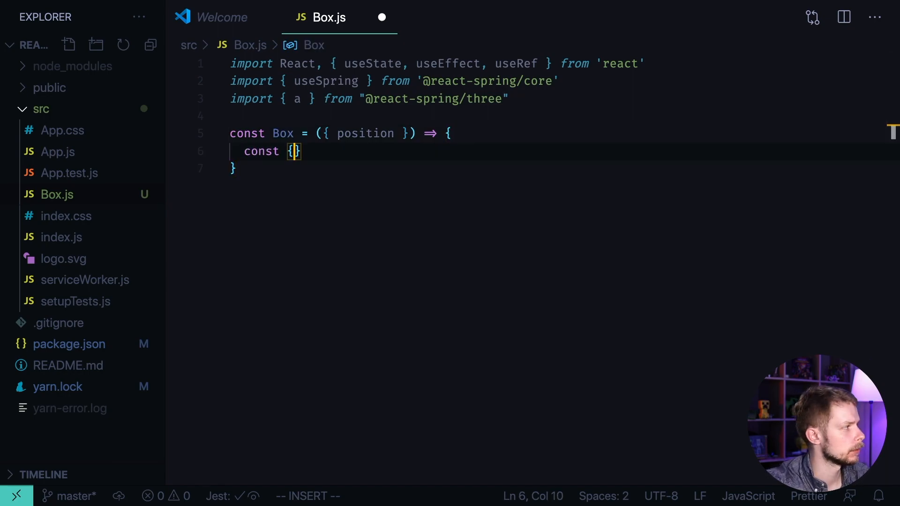
{"action": "type", "text": "active, setActive] = useState(0"}
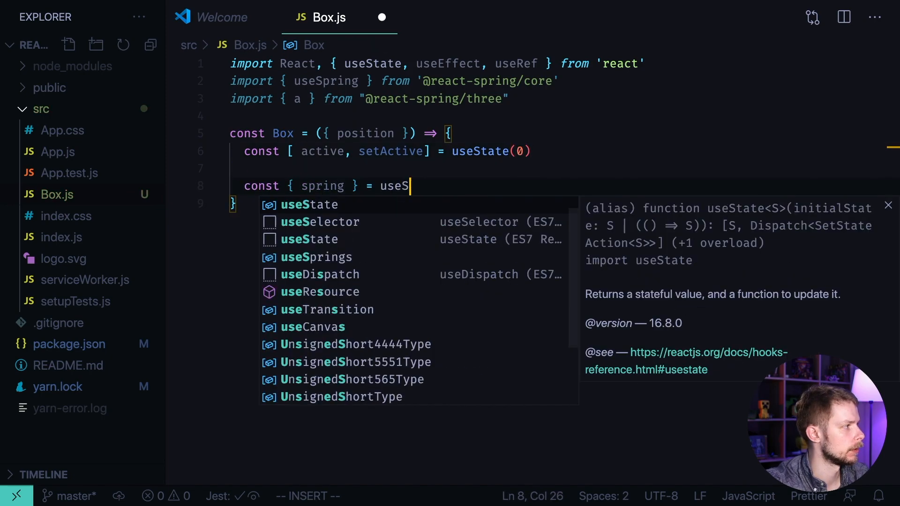
- Define the spring from active with mass 5, tension 400, friction 50 and precision
{"action": "type", "text": "pring({"}
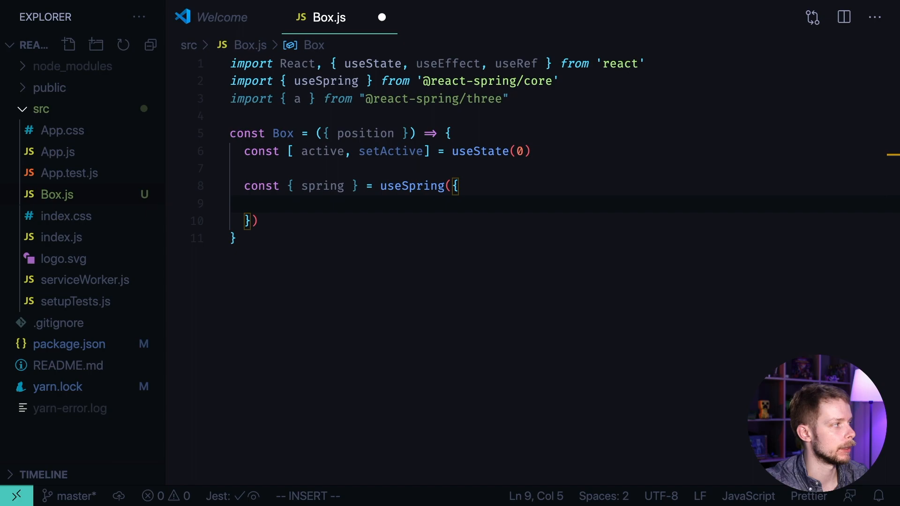
{"action": "type", "text": "spring:"}
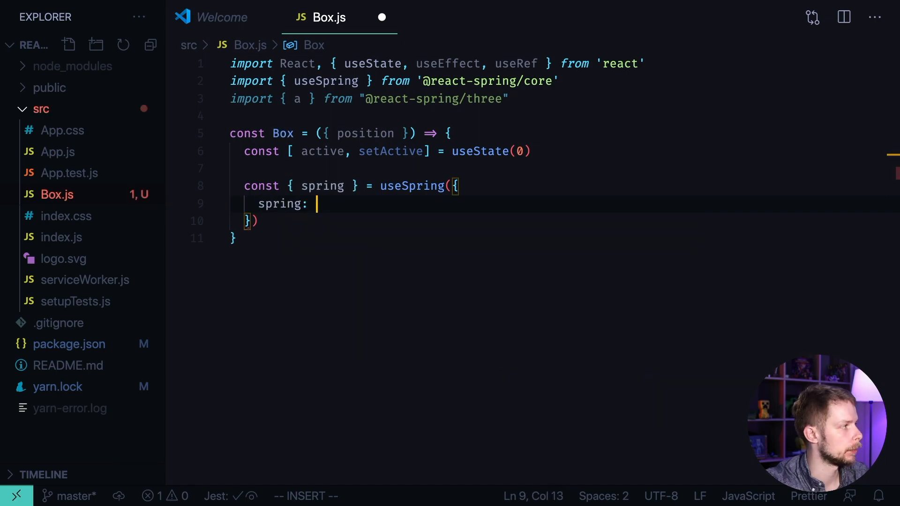
{"action": "type", "text": "config: {"}
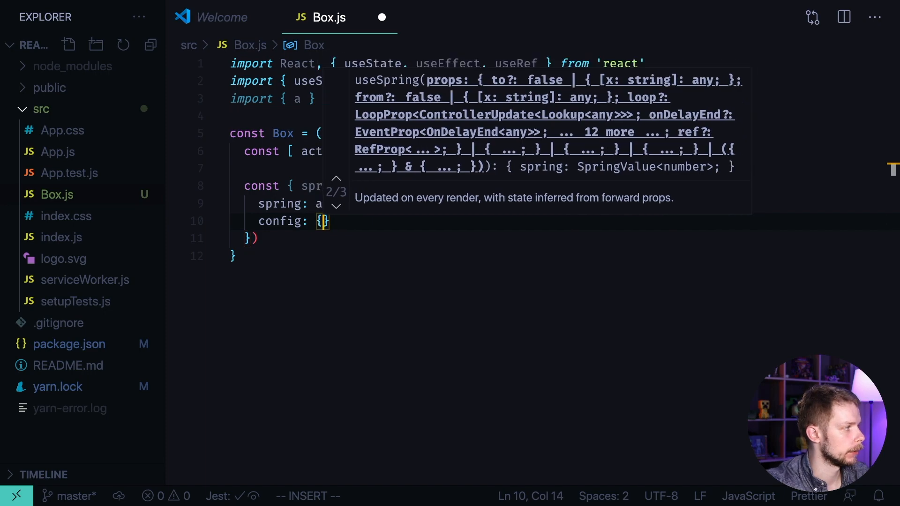
{"action": "type", "text": "mass: 5, ten"}
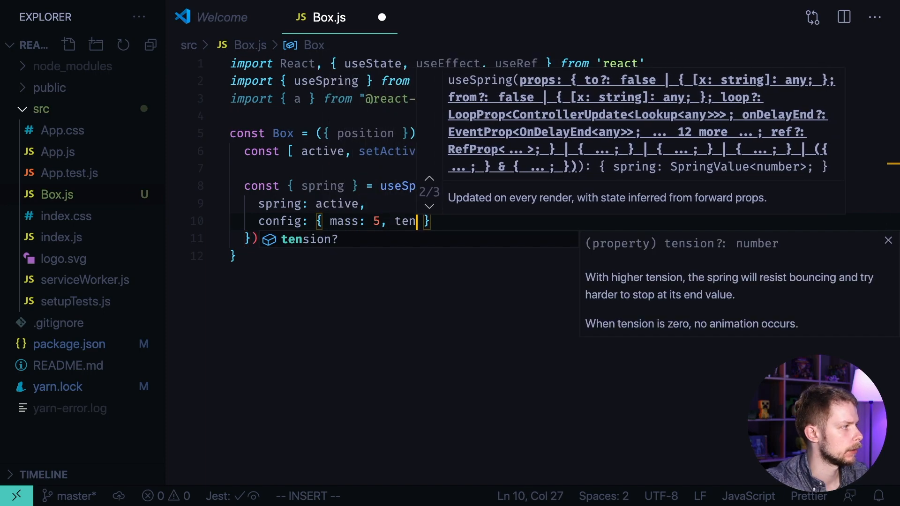
{"action": "type", "text": "sion: 400, friction: 50, pre"}
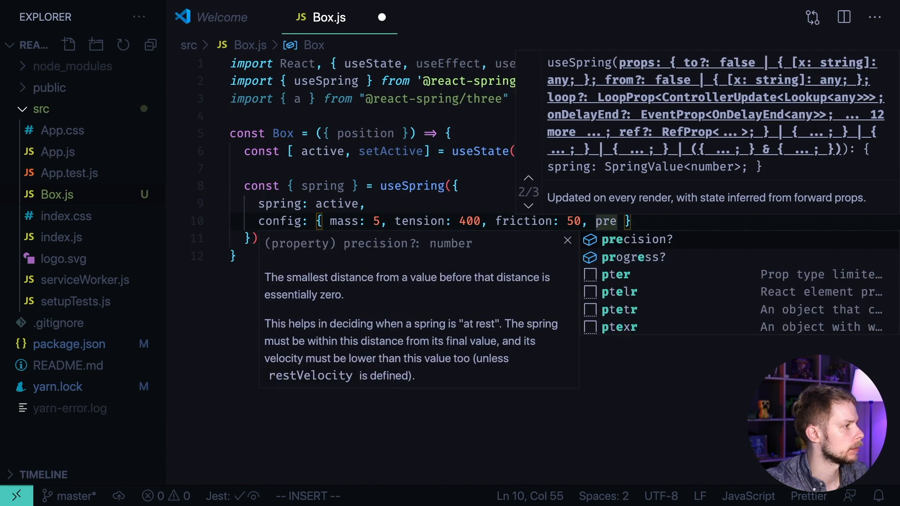
{"action": "type", "text": "cision: 0.0001"}
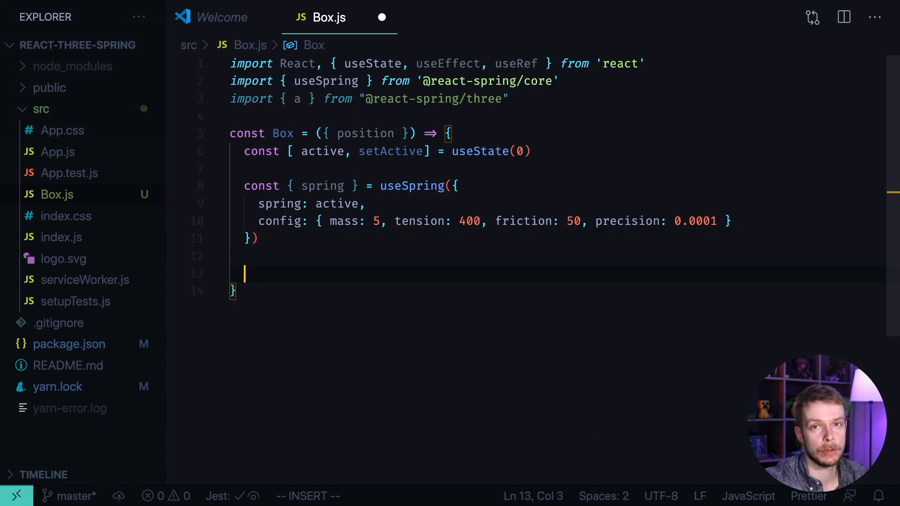
- Map the spring to scale [1, 2], rotation [0, Math.PI] and colours #50c878 / #e45..
{"action": "type", "text": "const"}
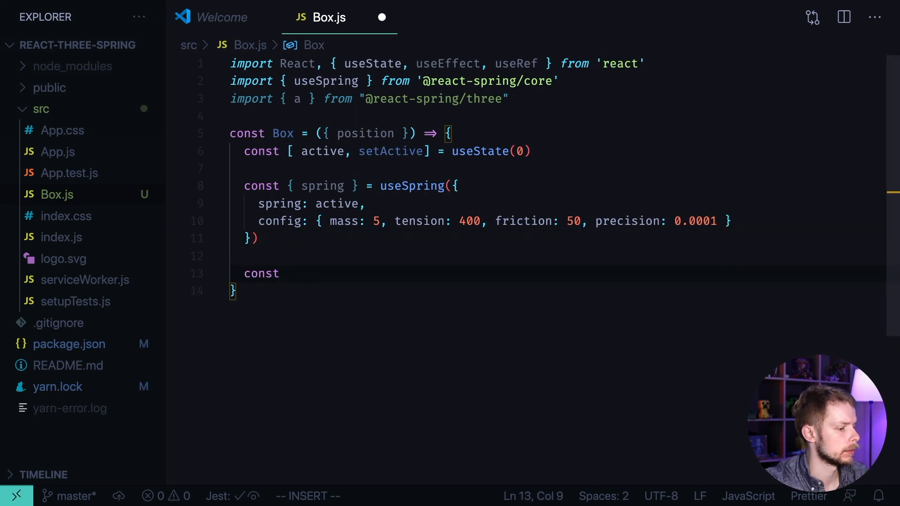
{"action": "type", "text": "scale ="}
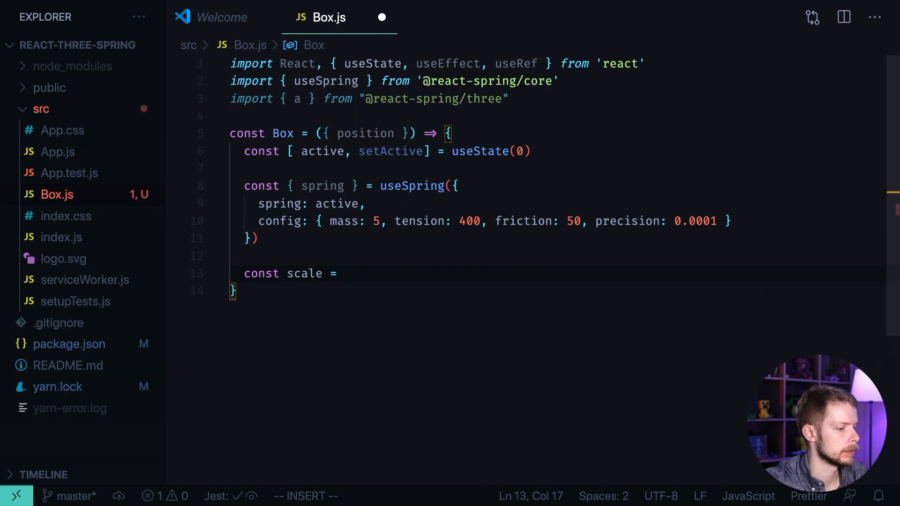
{"action": "type", "text": "spring.to()"}
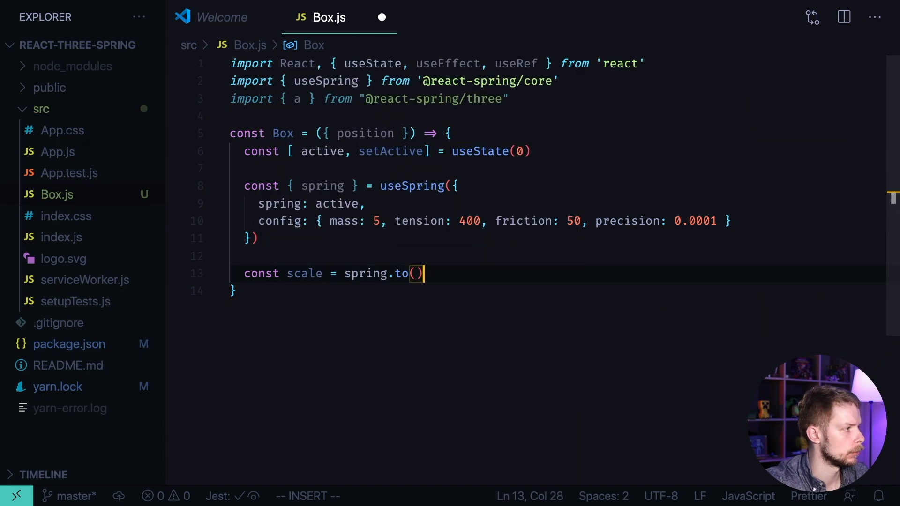
{"action": "type", "text": "[0, 1]"}
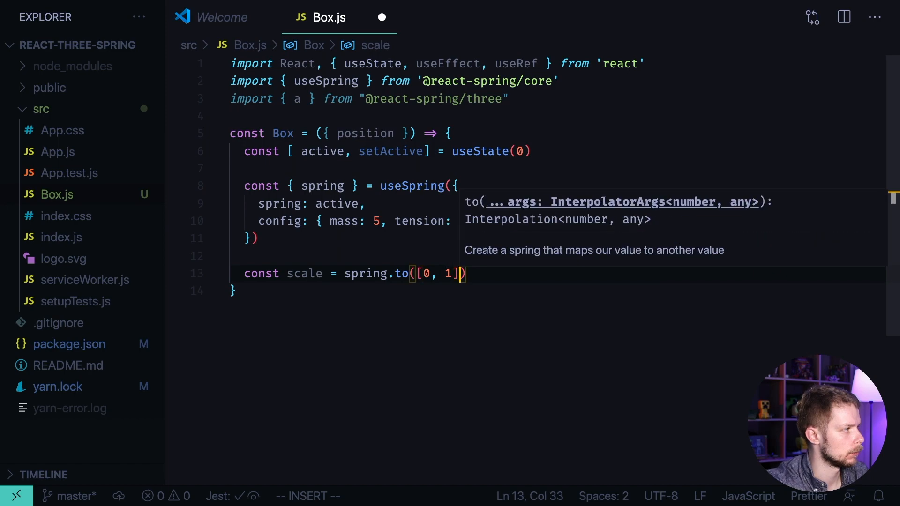
{"action": "type", "text": ", [1, 2]"}
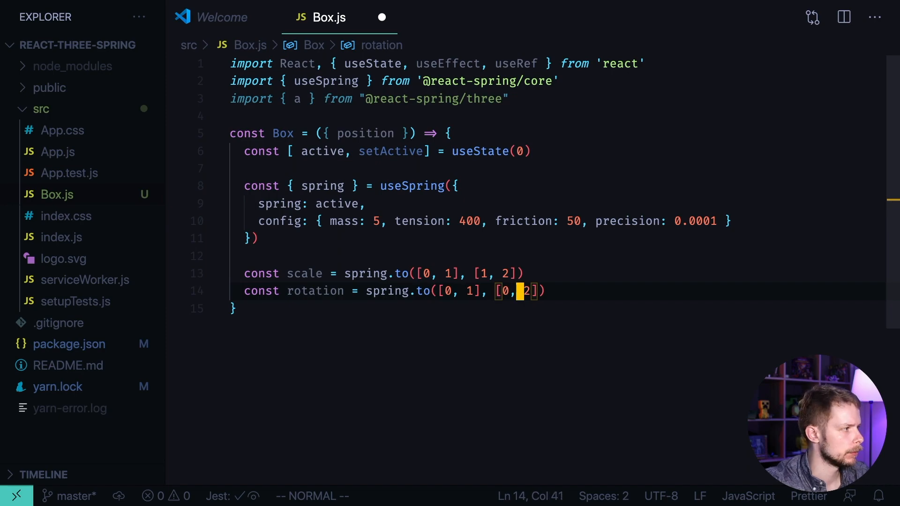
{"action": "type", "text": "const clo = spring.to([0, 1], [0, Math.PI])"}
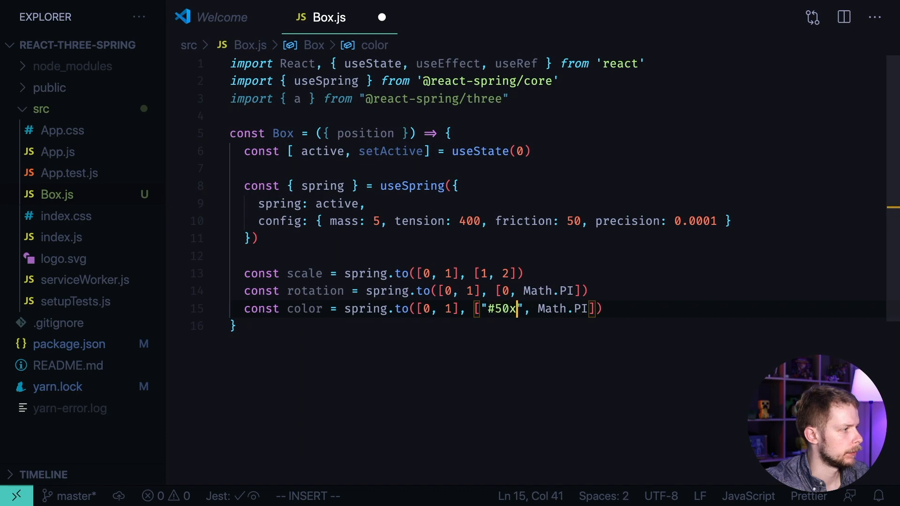
{"action": "type", "text": "c878"}
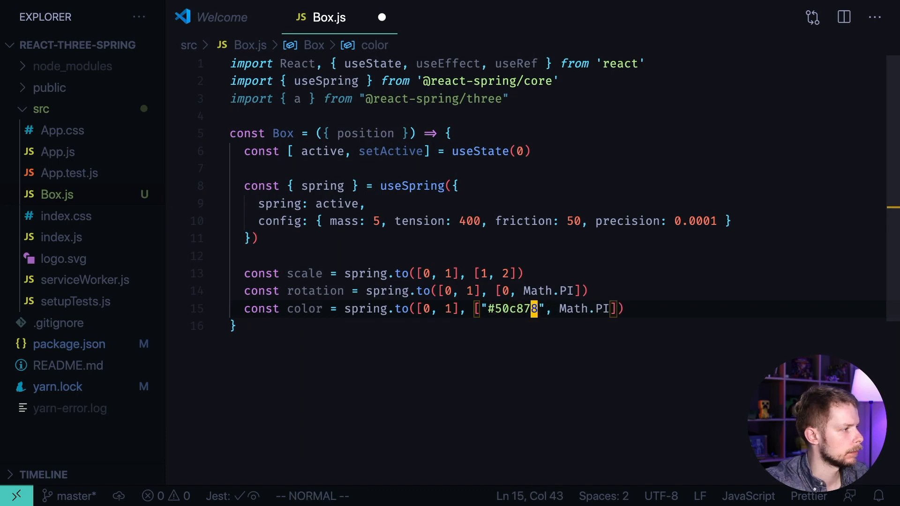
{"action": "type", "text": "\"#e45\""}
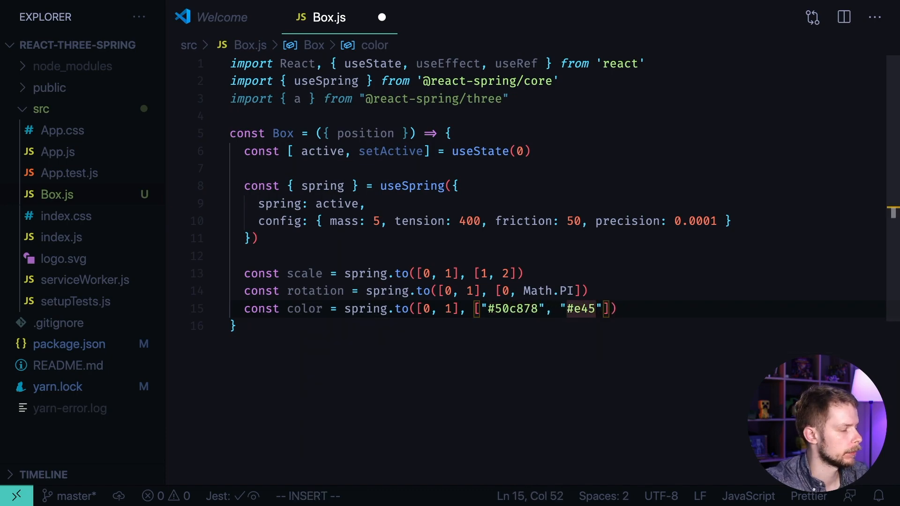
- Return an a.mesh with spring rotation-y, scale and the position prop
{"action": "type", "text": "ret"}
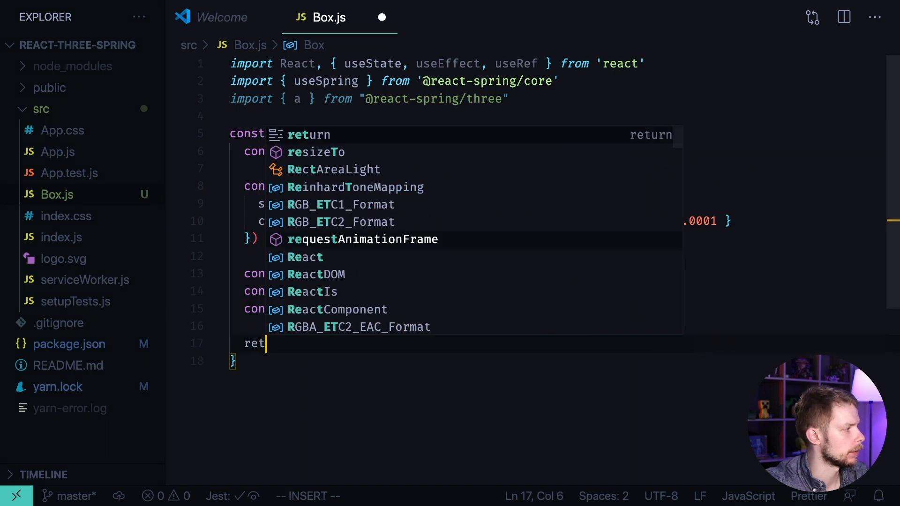
{"action": "type", "text": "<a.>"}
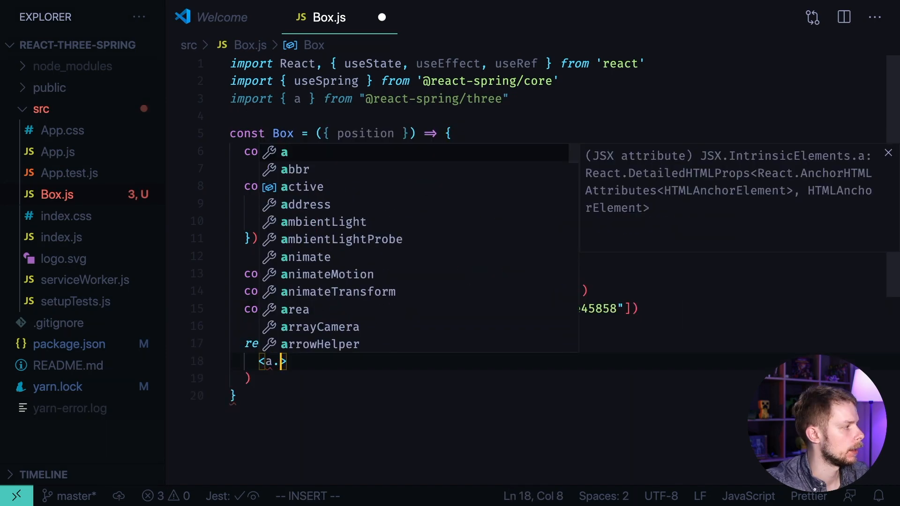
{"action": "type", "text": "mesh"}
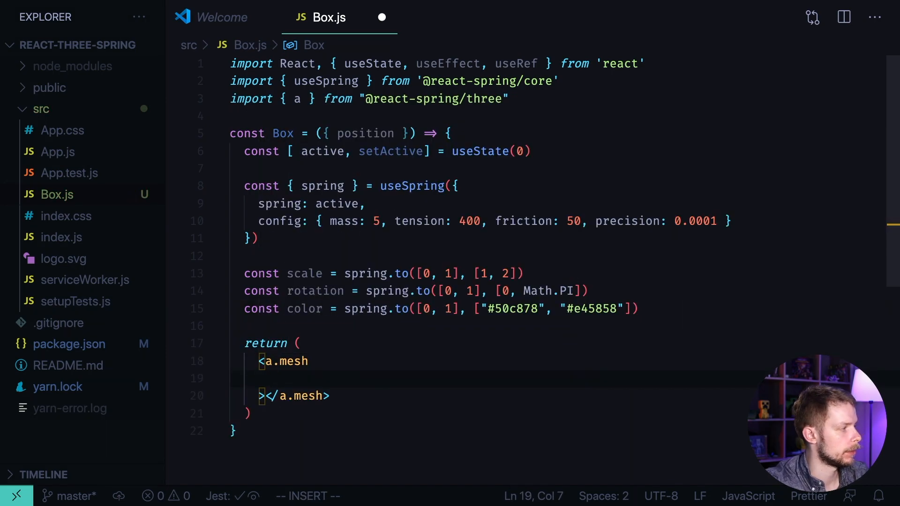
{"action": "type", "text": "rotation-y="}
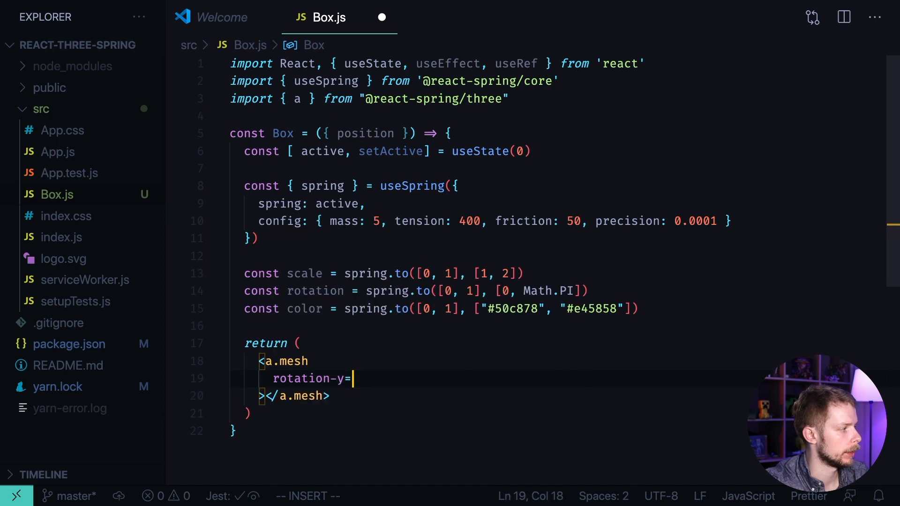
{"action": "type", "text": "{rotation"}
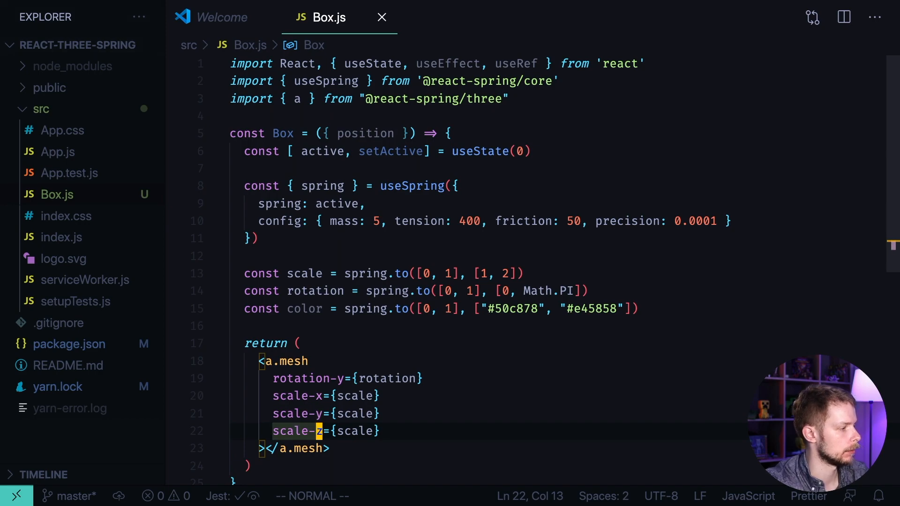
{"action": "type", "text": "position={}"}
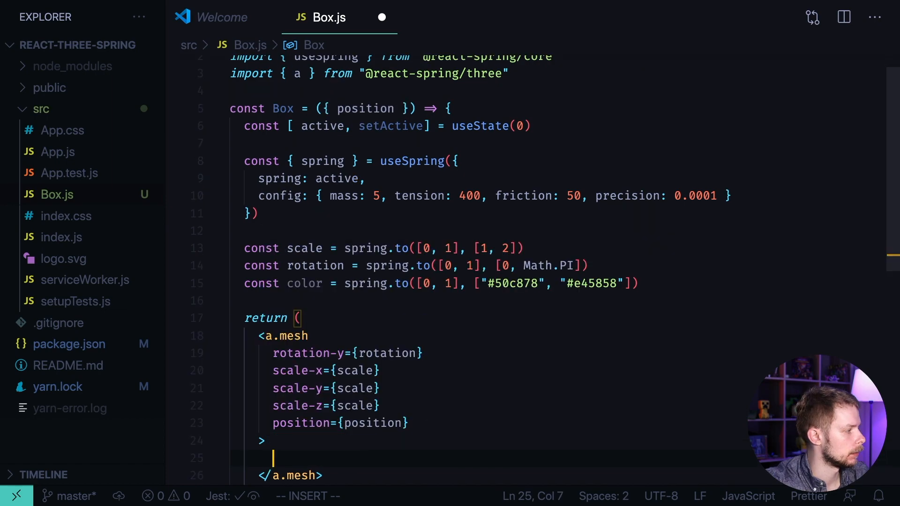
- Add a boxBufferGeometry geometry and a.meshStandardMaterial with roughness 0.5 and the colour
{"action": "type", "text": "<b>"}
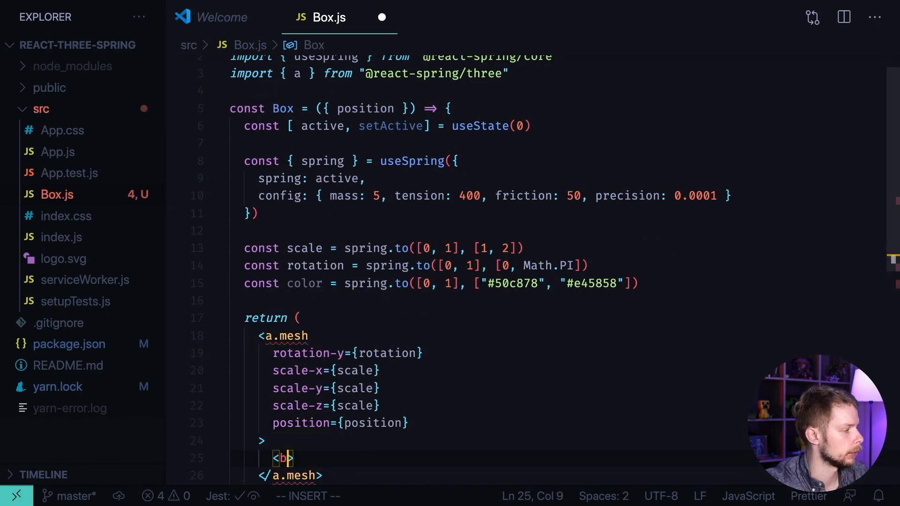
{"action": "type", "text": "oxBufferGeometry"}
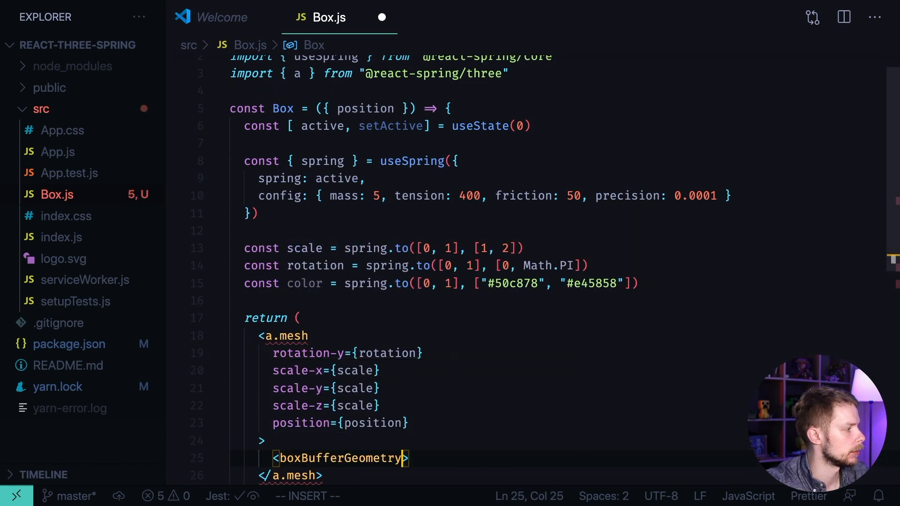
{"action": "type", "text": "attach=\"geometry\" args={[1, 1, 1]}/"}
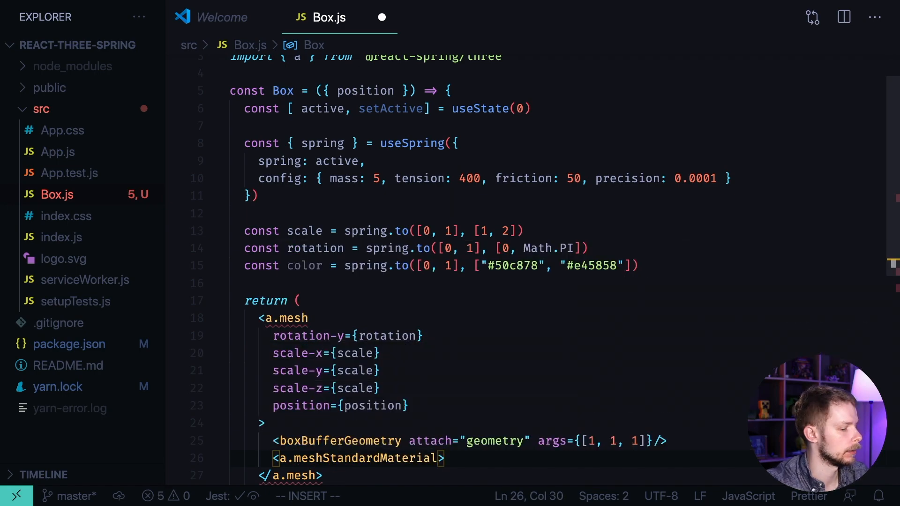
{"action": "type", "text": "roughness={0/}"}
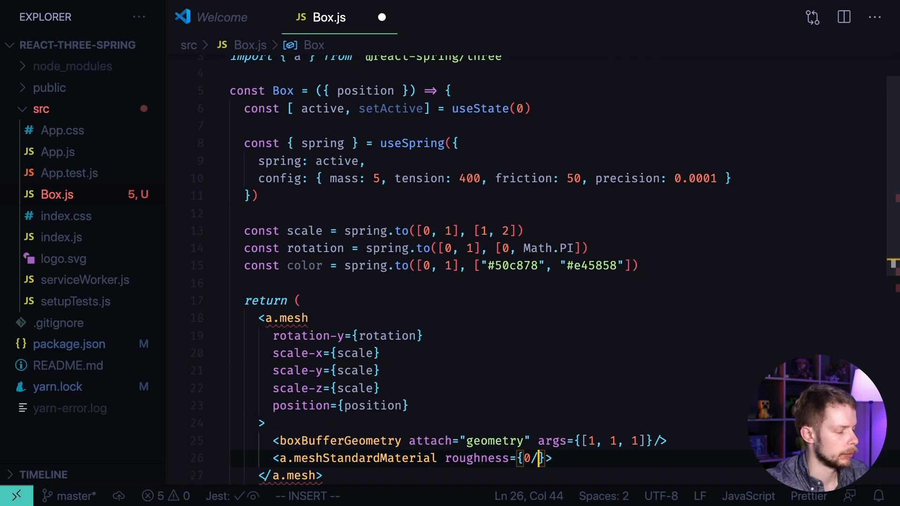
{"action": "type", "text": ".5} attach=\""}
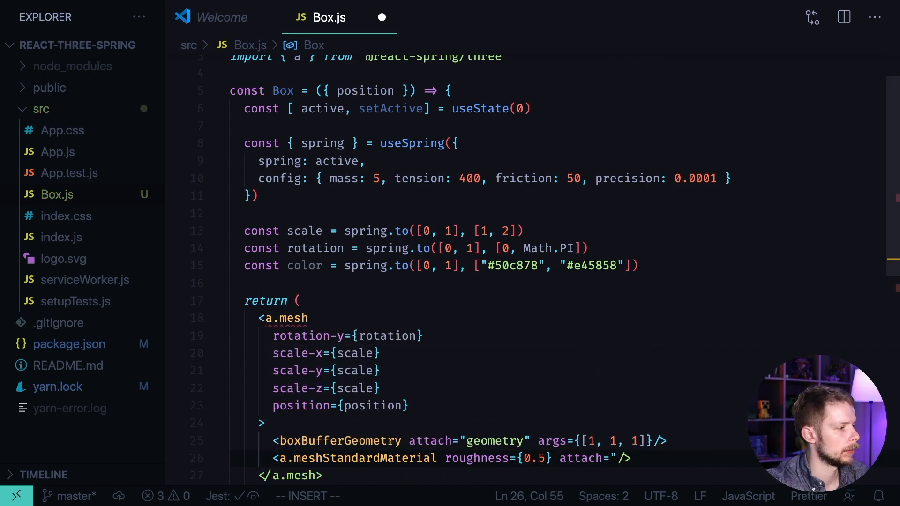
{"action": "type", "text": "material\" color={co"}
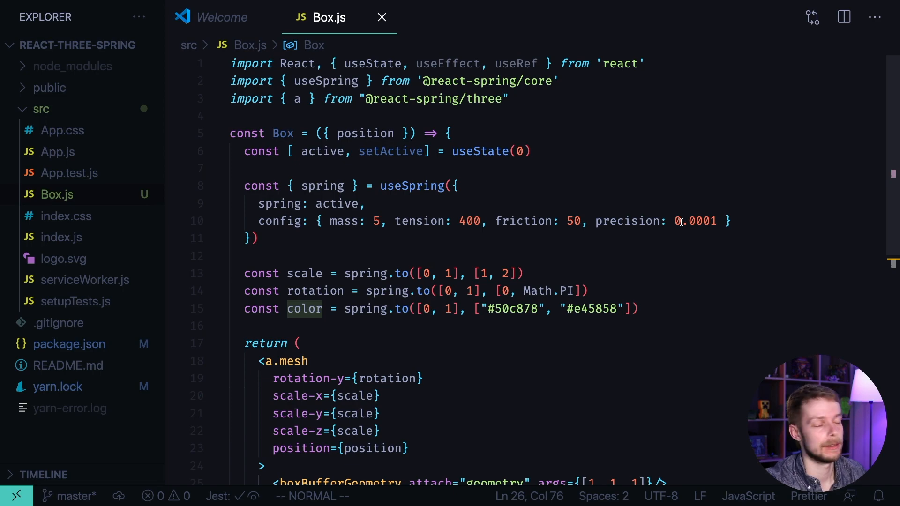
{"action": "mouse_move", "coordinate": [331, 160]}
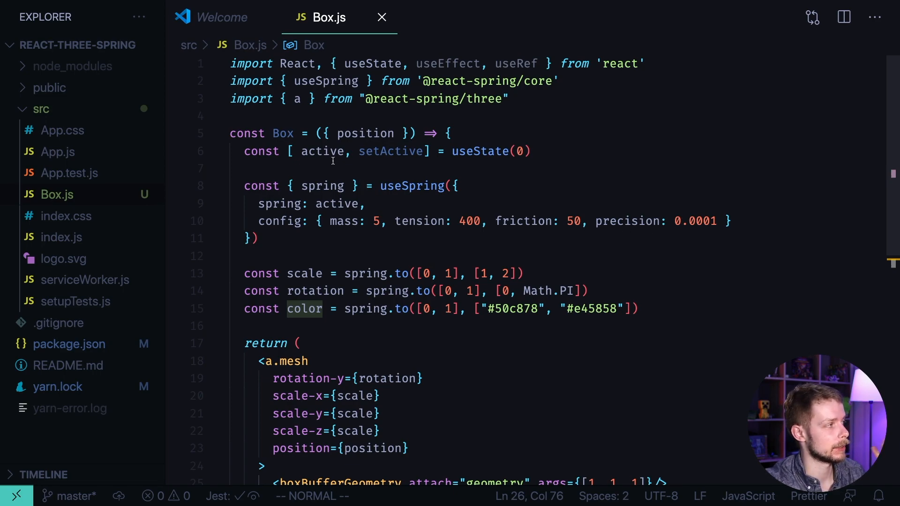
- Add a useEffect with a timeout variable and a toggleActive on a random 1–3 second timer
{"action": "key", "text": "Enter"}
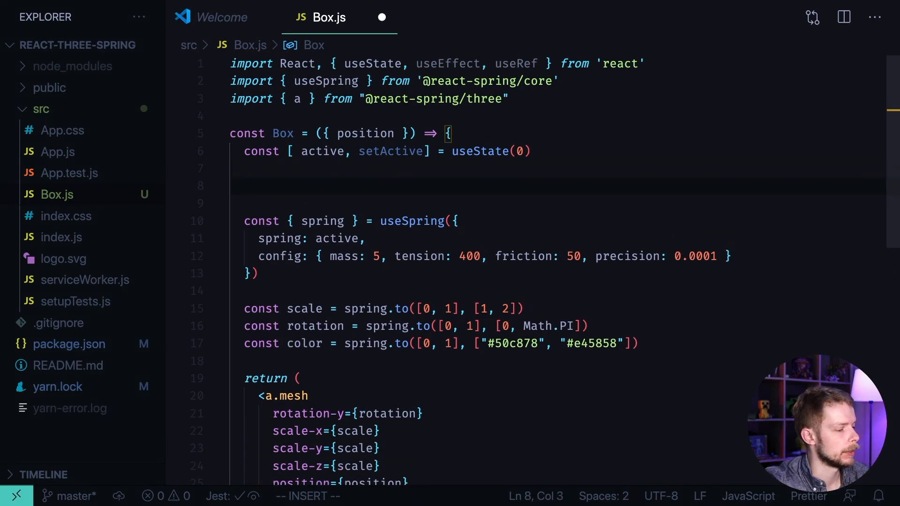
{"action": "type", "text": "useEffect"}
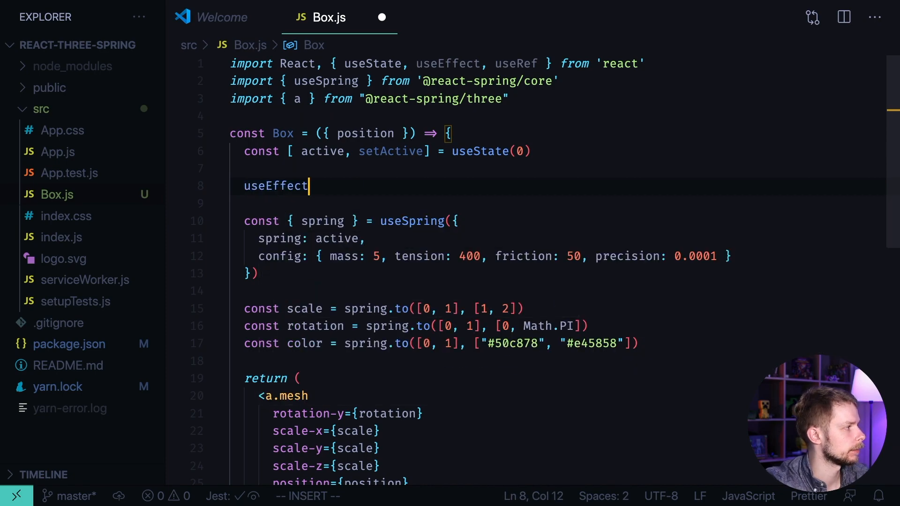
{"action": "type", "text": "(() => {}, )"}
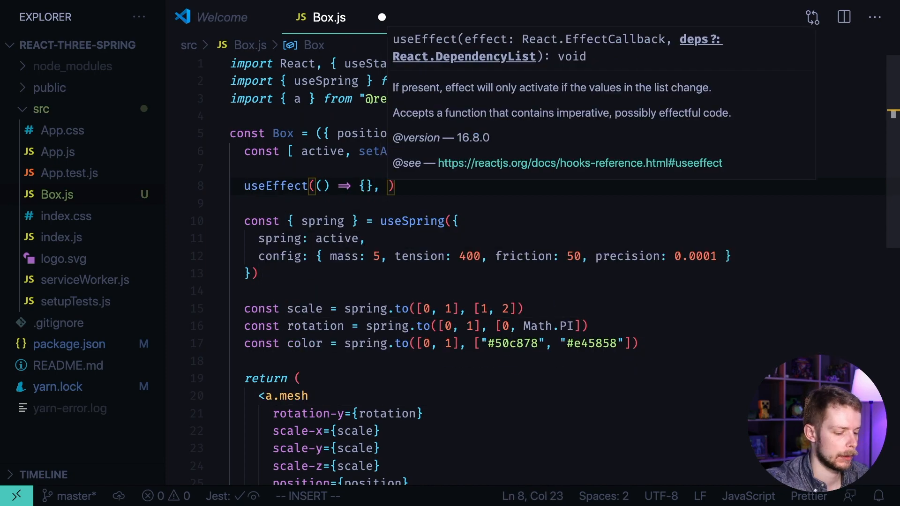
{"action": "type", "text": "["}
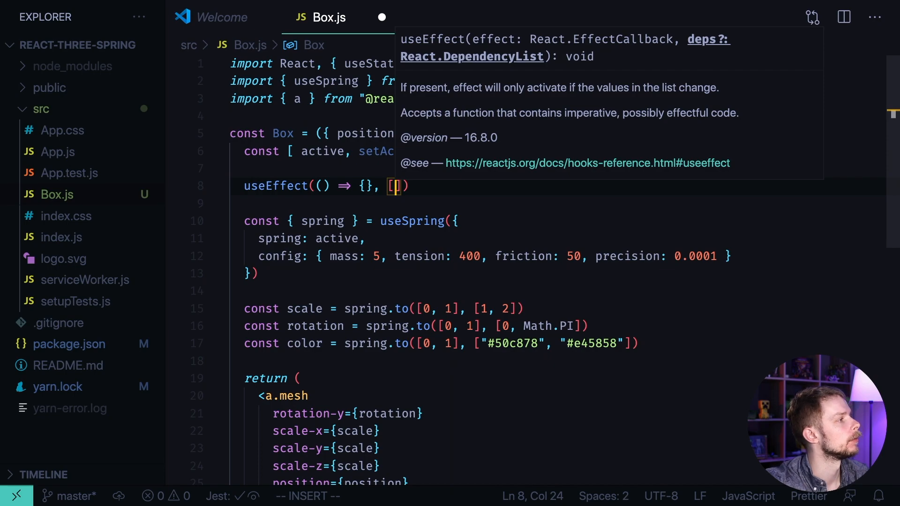
{"action": "type", "text": "let"}
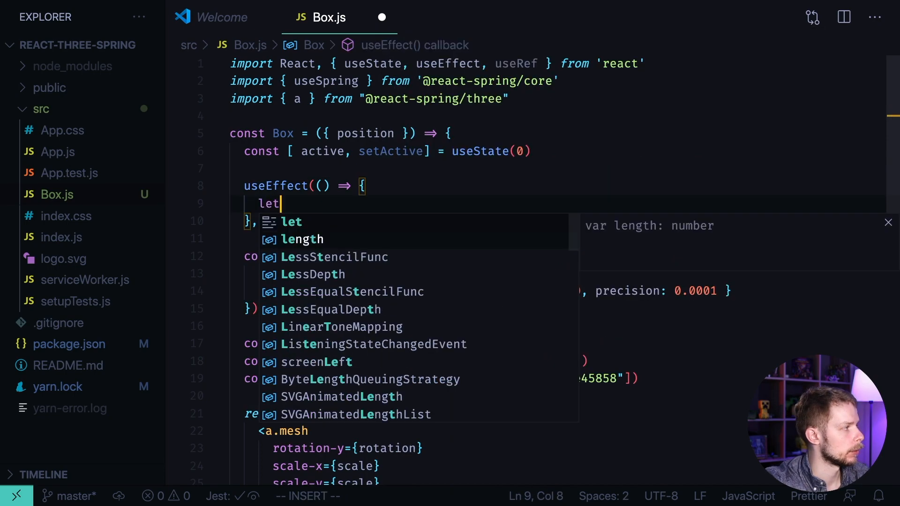
{"action": "type", "text": "timeout"}
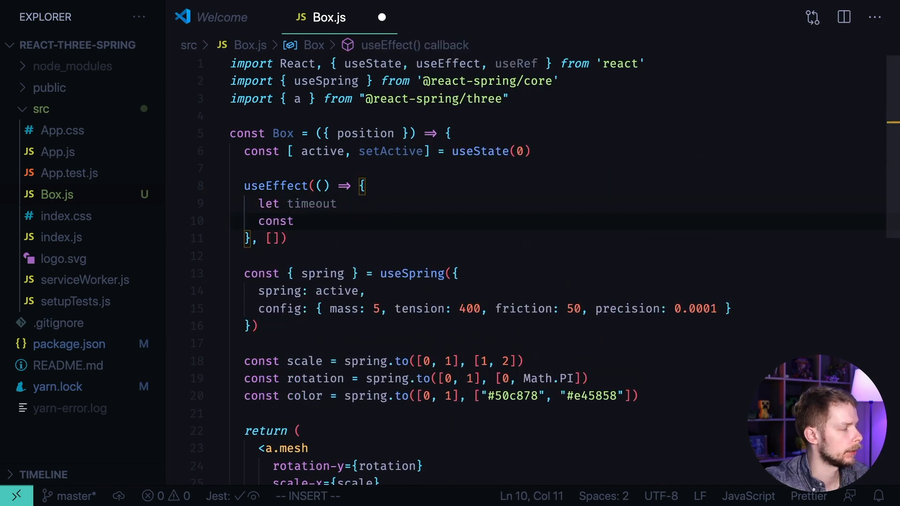
{"action": "type", "text": "toggleActive = () => {"}
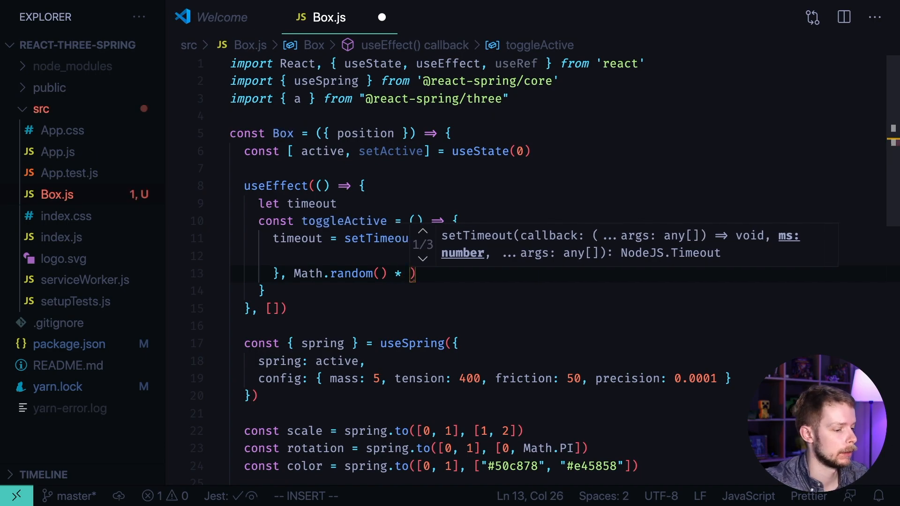
{"action": "type", "text": "2000 + 1000"}
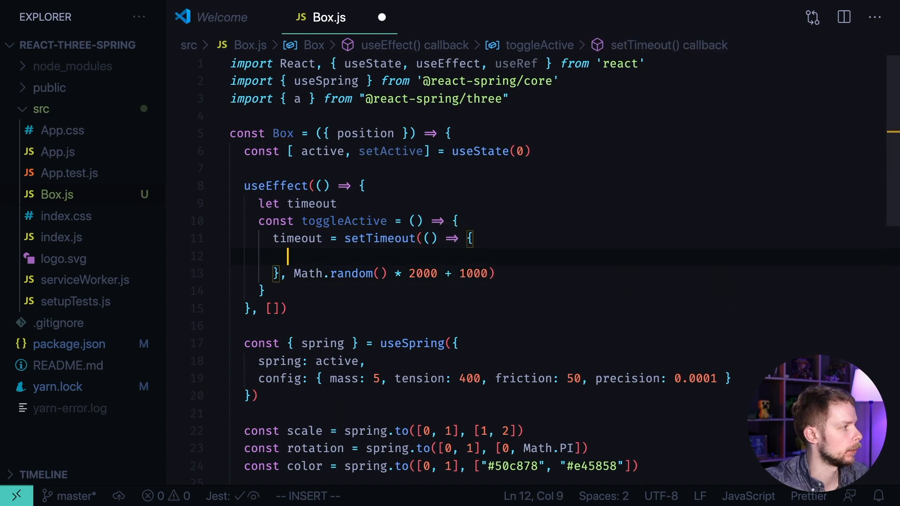
- Toggle active via setActive(Number(!active)), recurse, and clearTimeout on cleanup
{"action": "type", "text": "setActive(Number("}
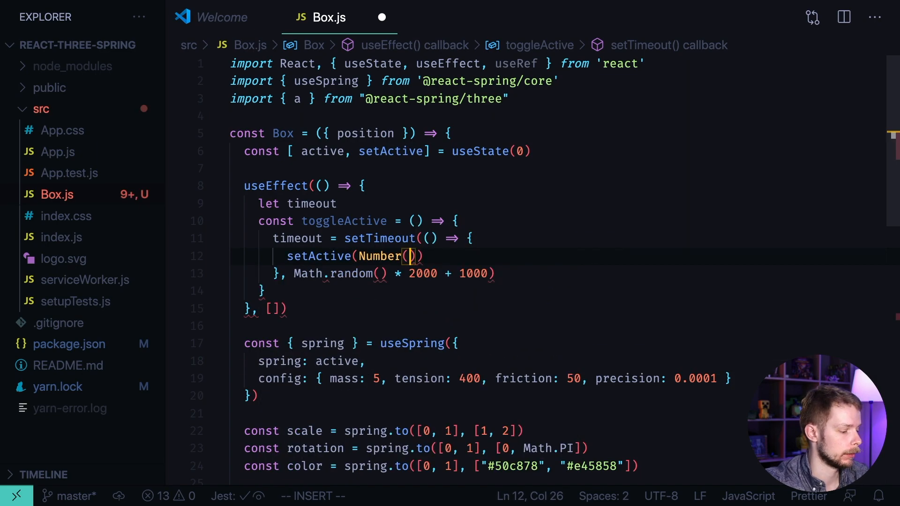
{"action": "type", "text": "!"}
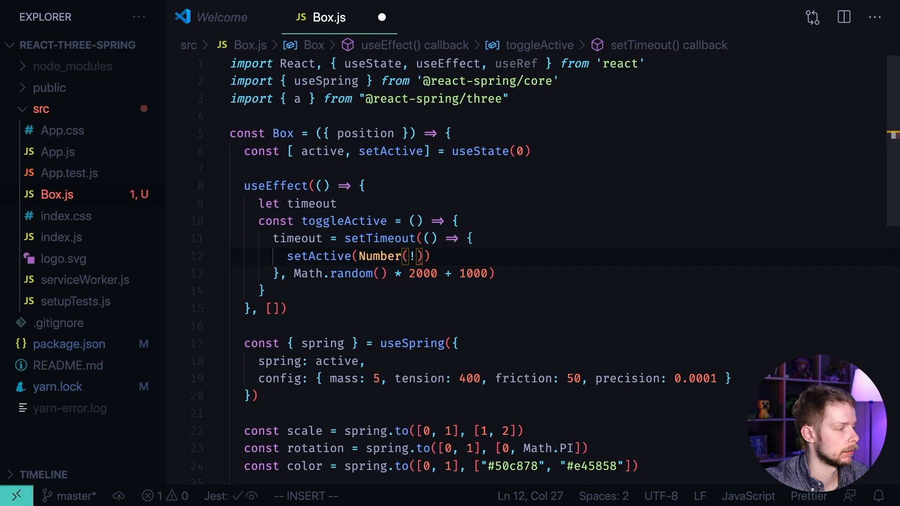
{"action": "type", "text": "active"}
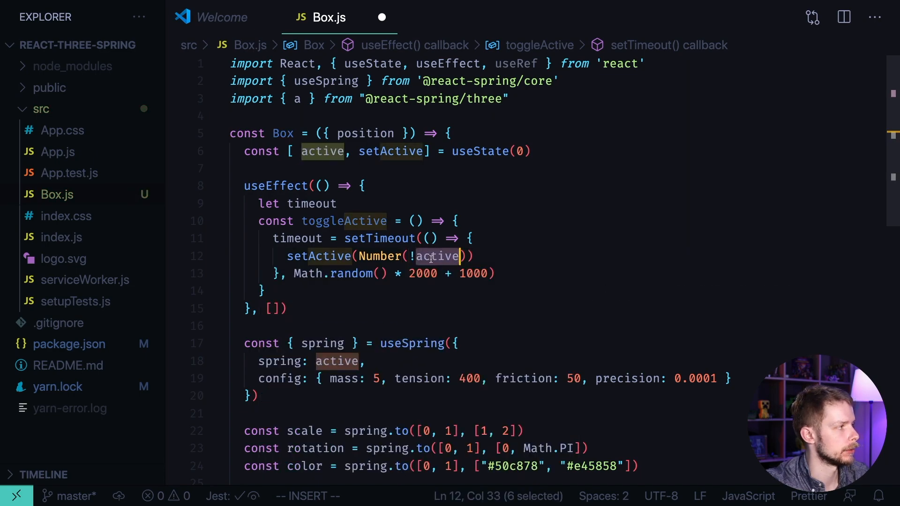
{"action": "mouse_move", "coordinate": [440, 256]}
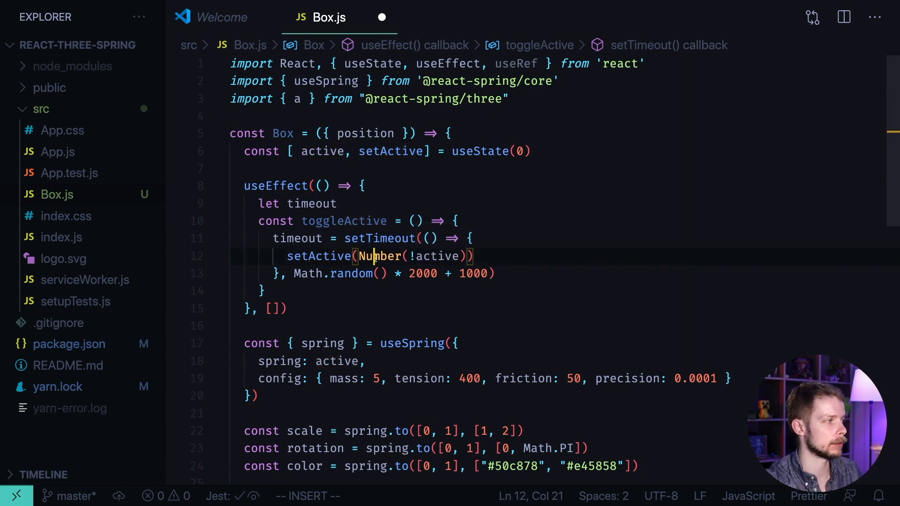
{"action": "double_click", "coordinate": [319, 255]}
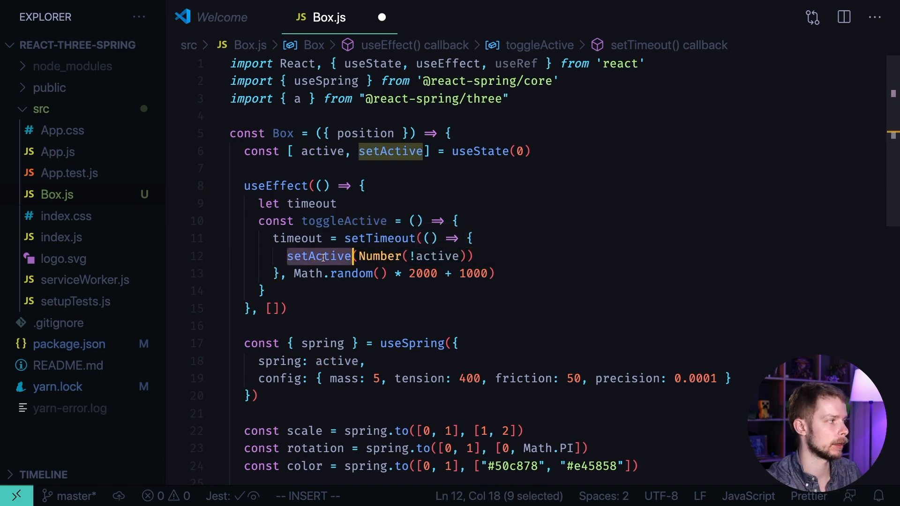
{"action": "type", "text": "toggleActive"}
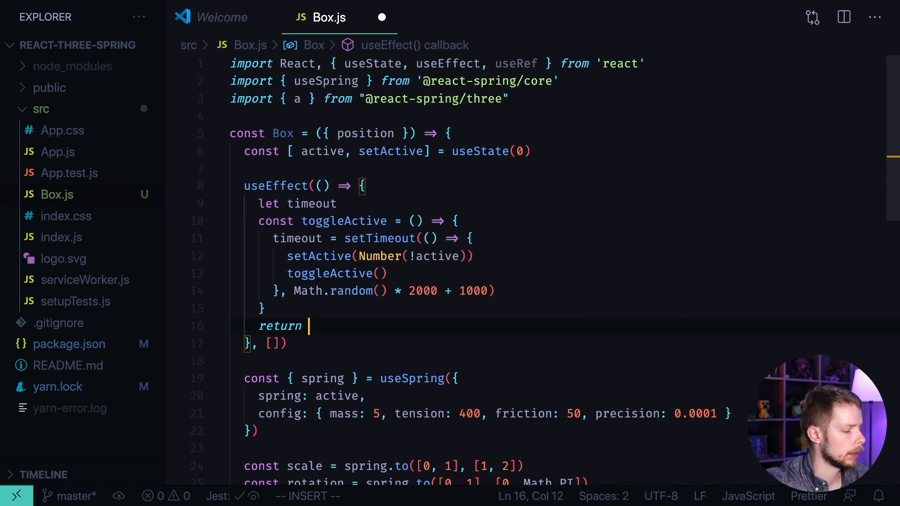
{"action": "type", "text": "() => {"}
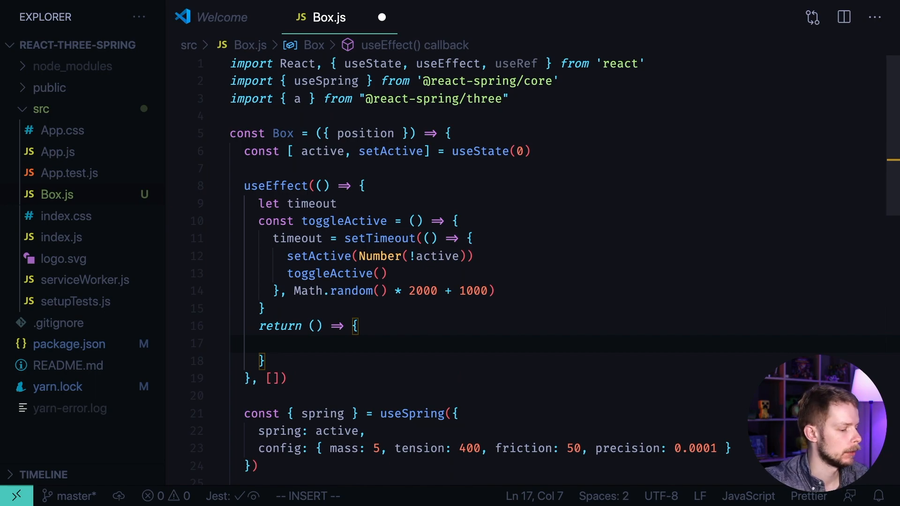
{"action": "type", "text": "clearTimeout"}
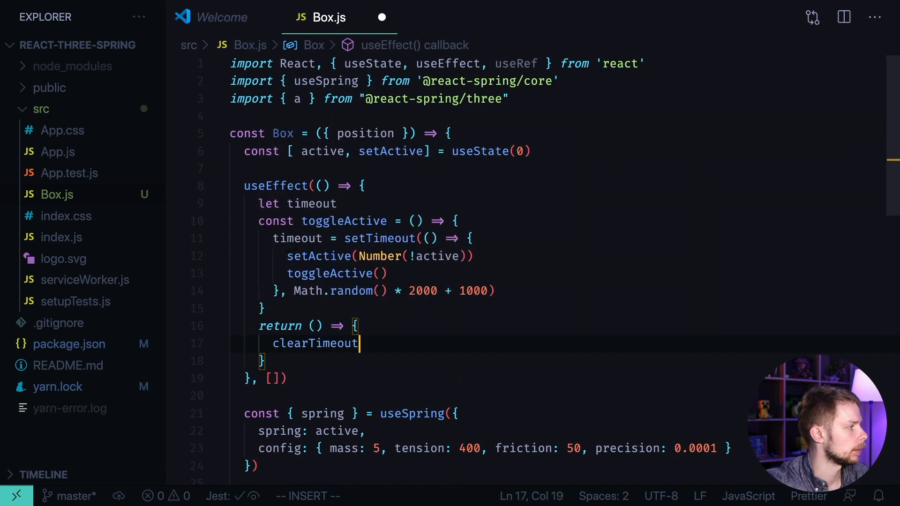
{"action": "type", "text": "(timeout)"}
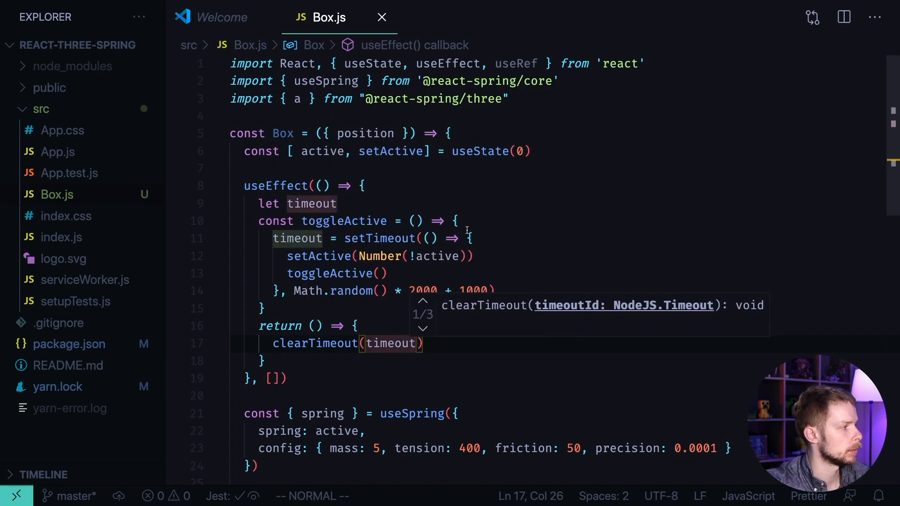
{"action": "double_click", "coordinate": [313, 203]}
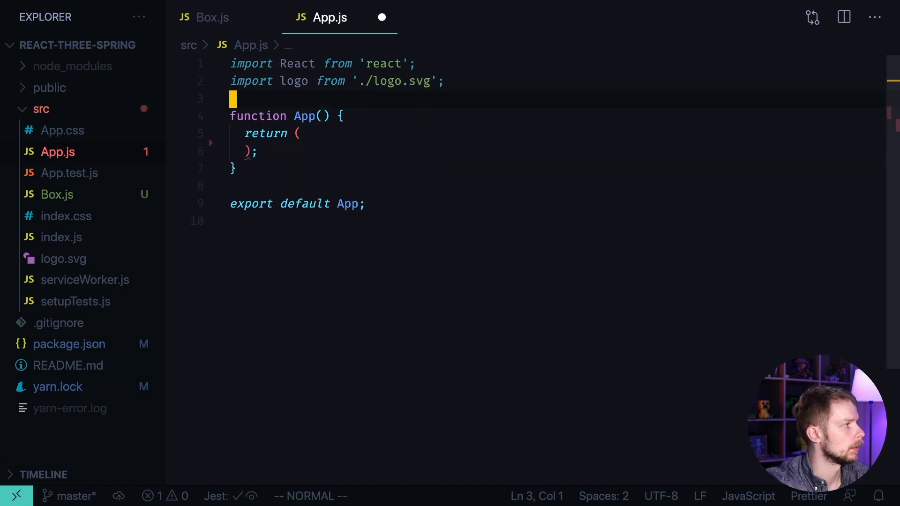
- Import Box and Canvas from react-three-fiber and add ambientLight and pointLight
{"action": "type", "text": "import { Box } from \"./Box"}
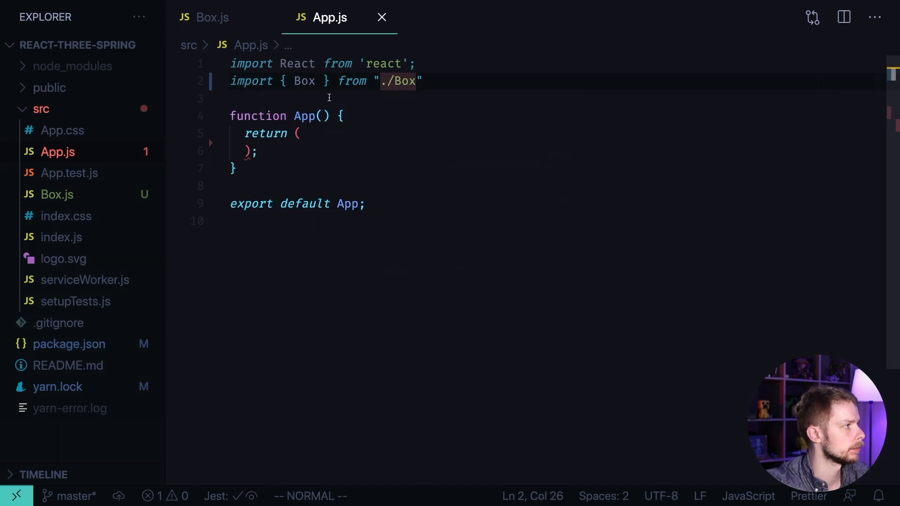
{"action": "left_click", "coordinate": [213, 17]}
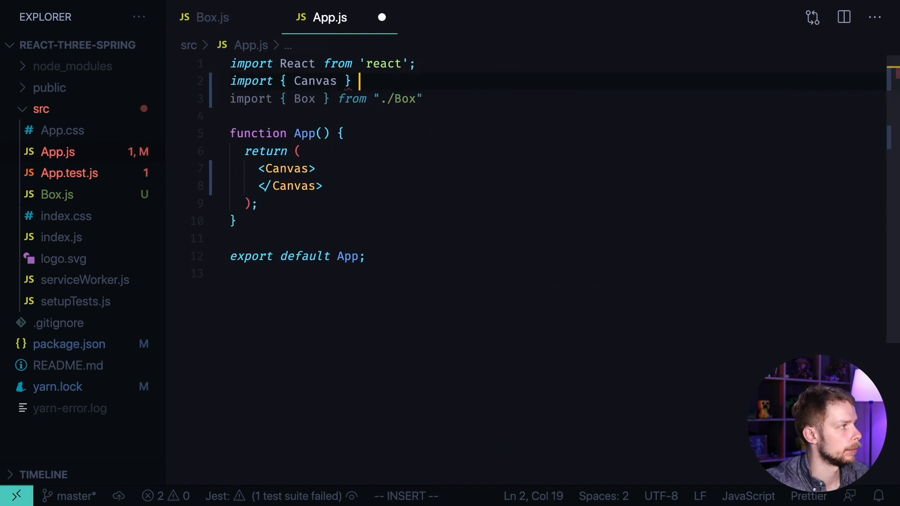
{"action": "type", "text": "from \"react-three-fiber\""}
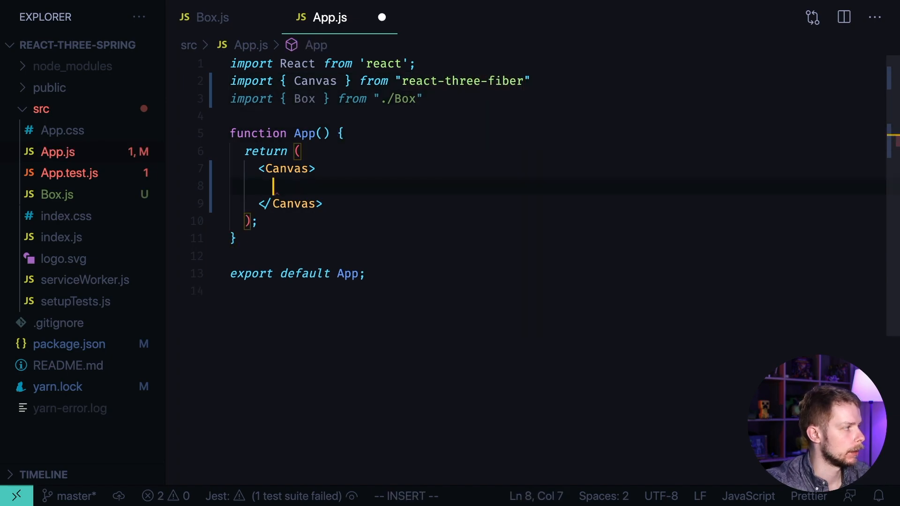
{"action": "type", "text": "<ambientLight />"}
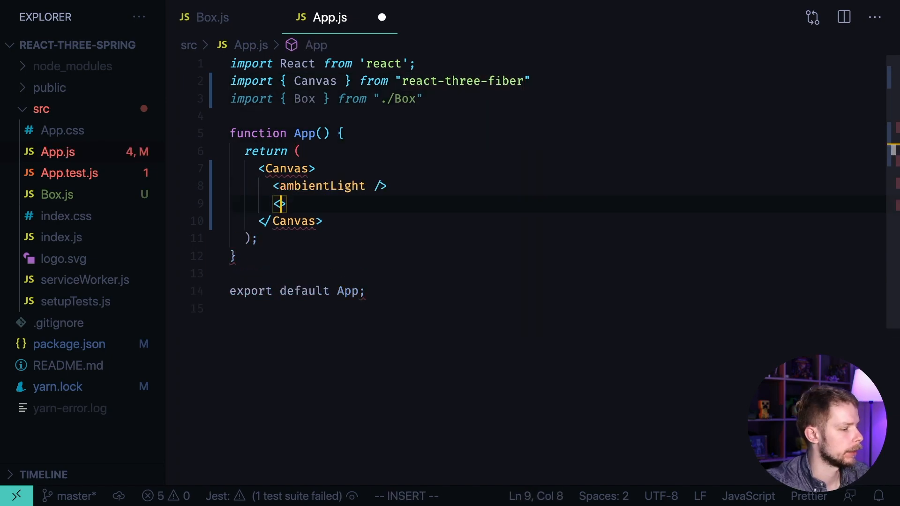
{"action": "type", "text": "pointLight position={[-10, 10, -10]} castShadow"}
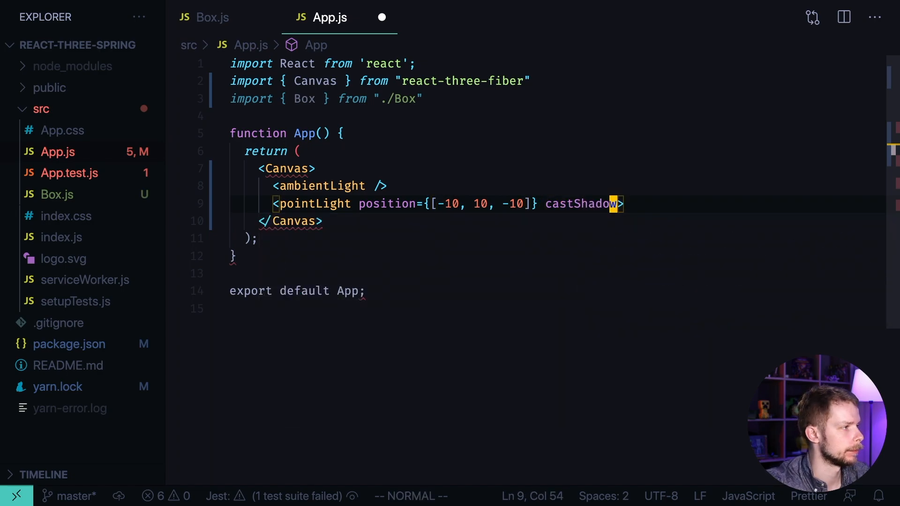
- Give the Canvas a camera at position [-10, 10, 10] with a fov
{"action": "type", "text": "ca"}
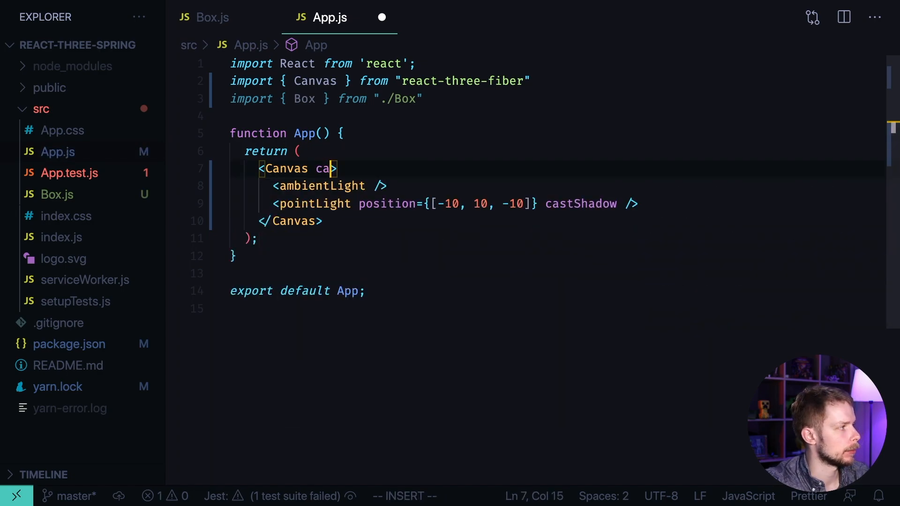
{"action": "type", "text": "mera={{ position: []"}
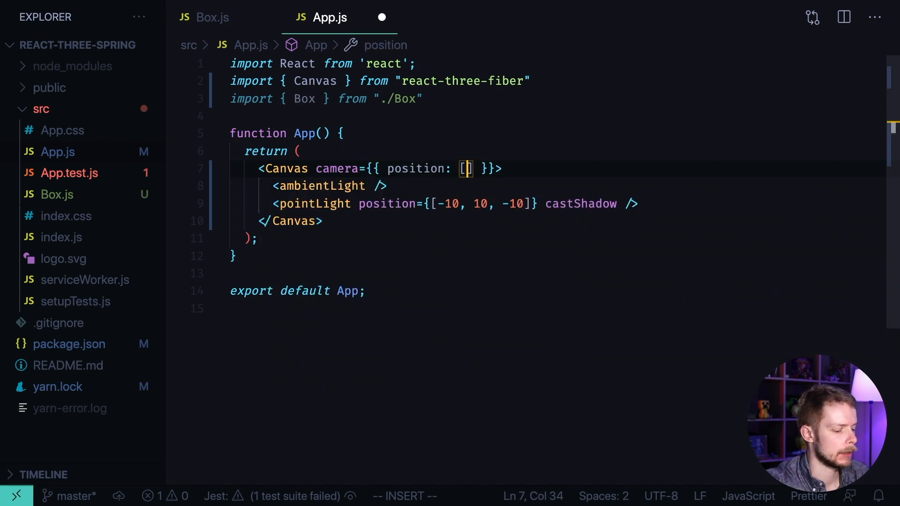
{"action": "type", "text": "-10, 10, 10"}
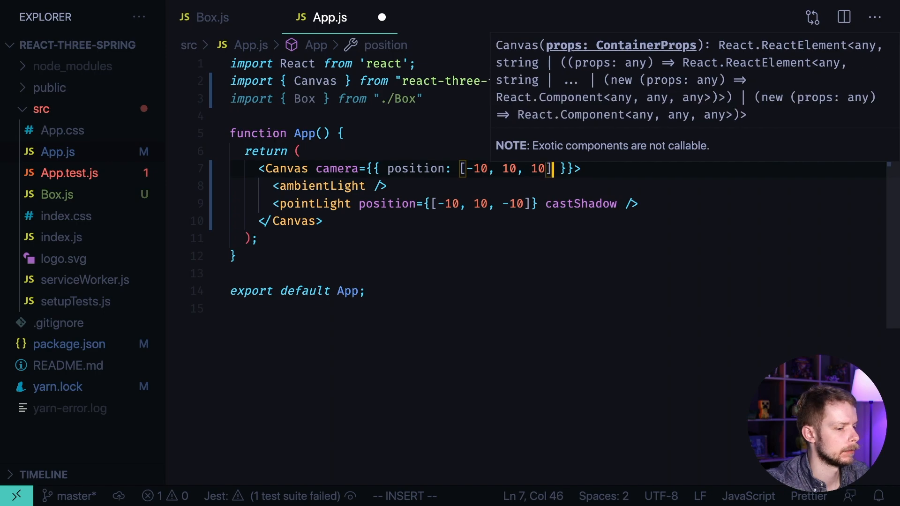
{"action": "type", "text": ", fov: 35"}
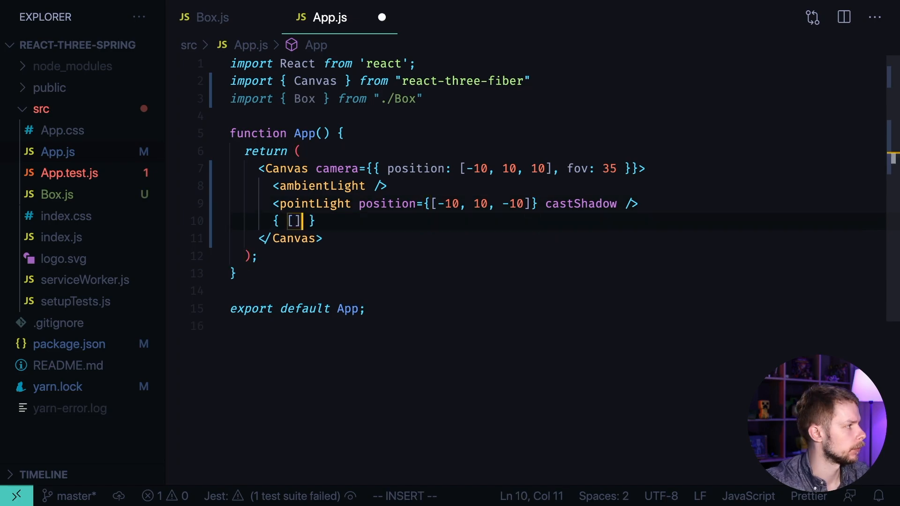
- Render a Box at position [x, 0, z] for nested maps over [-3, 0, 3]
{"action": "type", "text": "-3, 0, 3"}
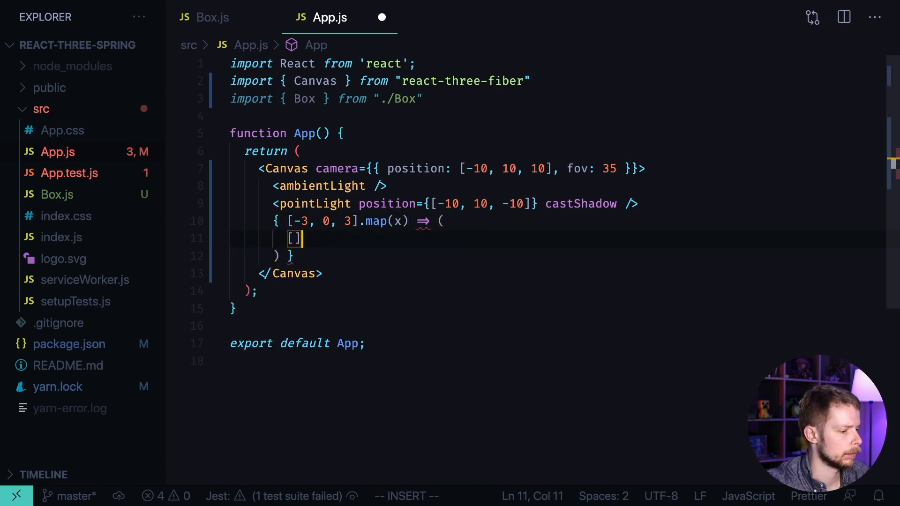
{"action": "type", "text": "-3"}
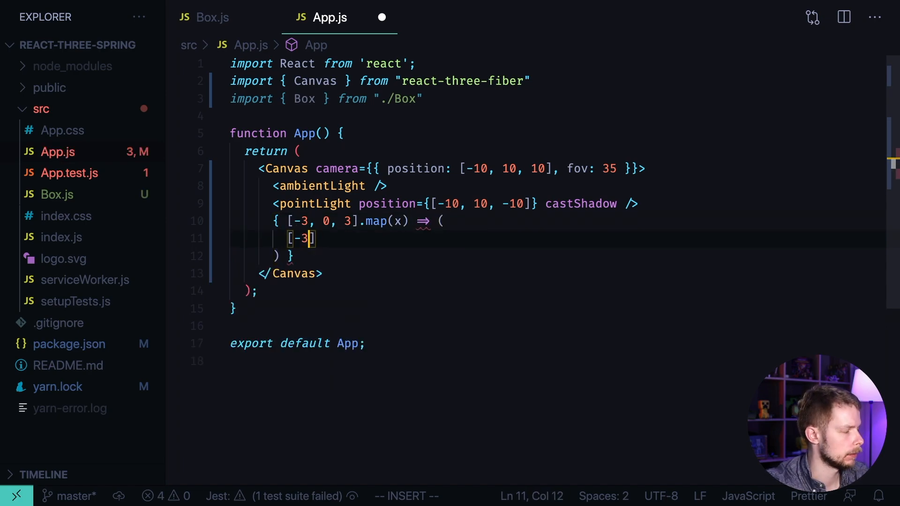
{"action": "type", "text": ", 0, 3].map"}
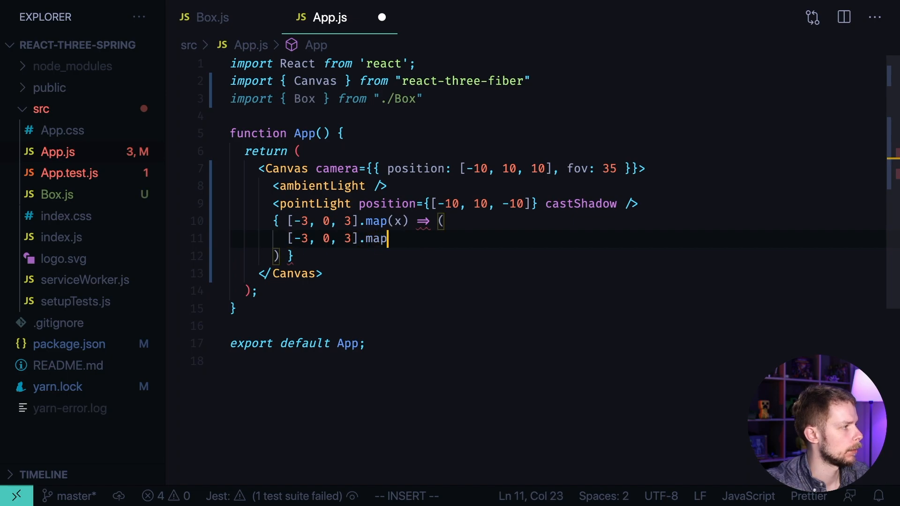
{"action": "type", "text": "(z) => ("}
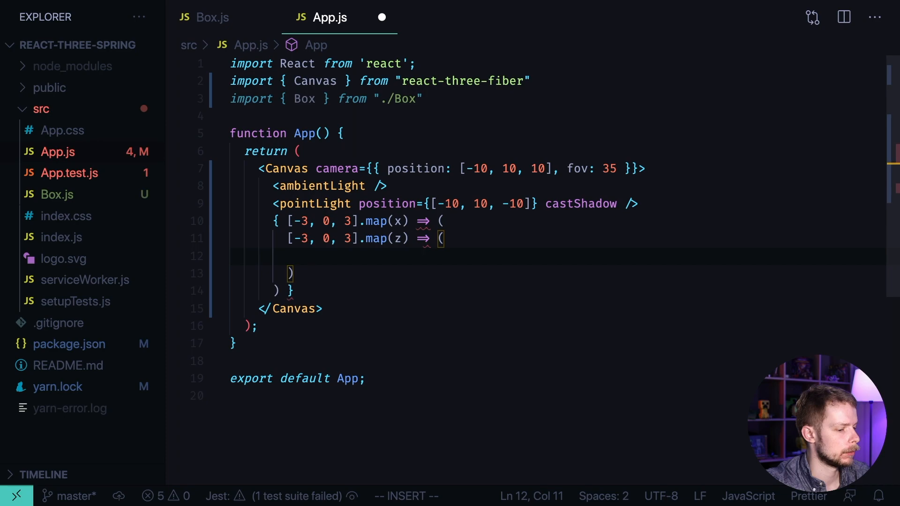
{"action": "type", "text": "<Box po/>"}
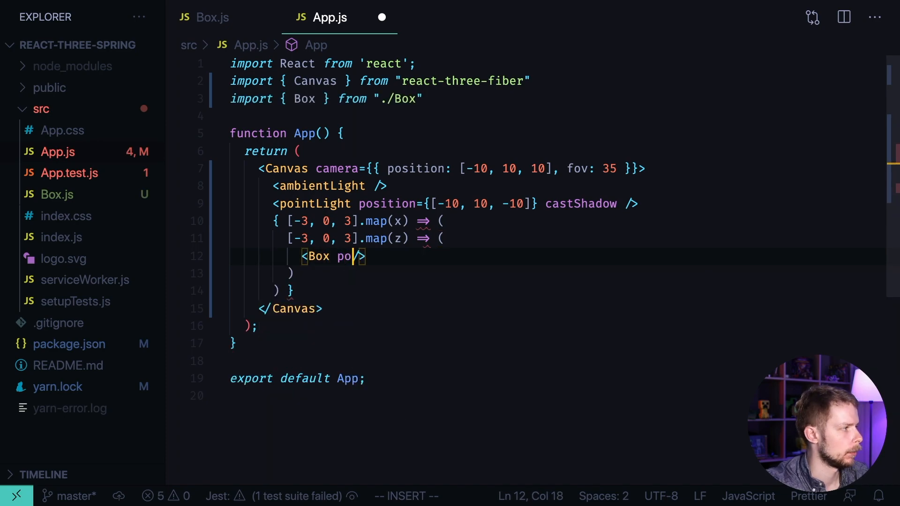
{"action": "type", "text": "sition={[x, 0 ]}"}
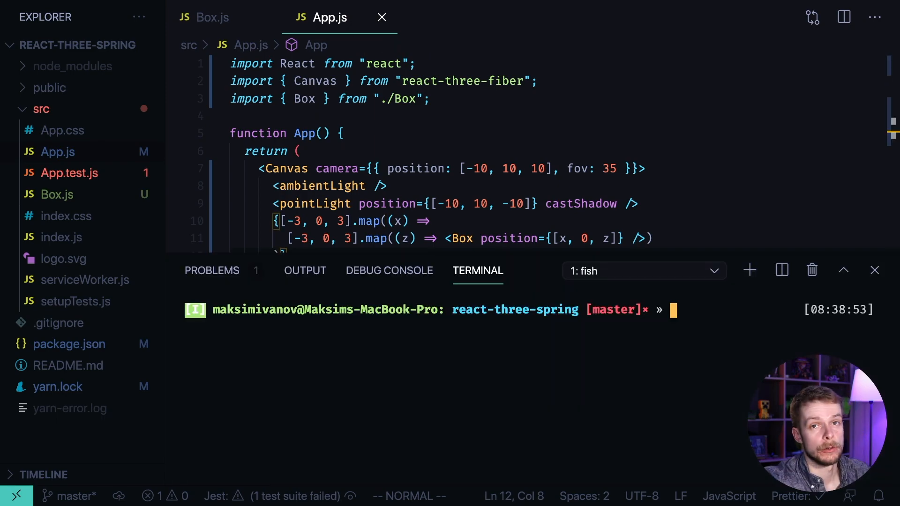
- Run yarn start in the terminal and begin editing the Box.js effect
{"action": "type", "text": "yarn start"}
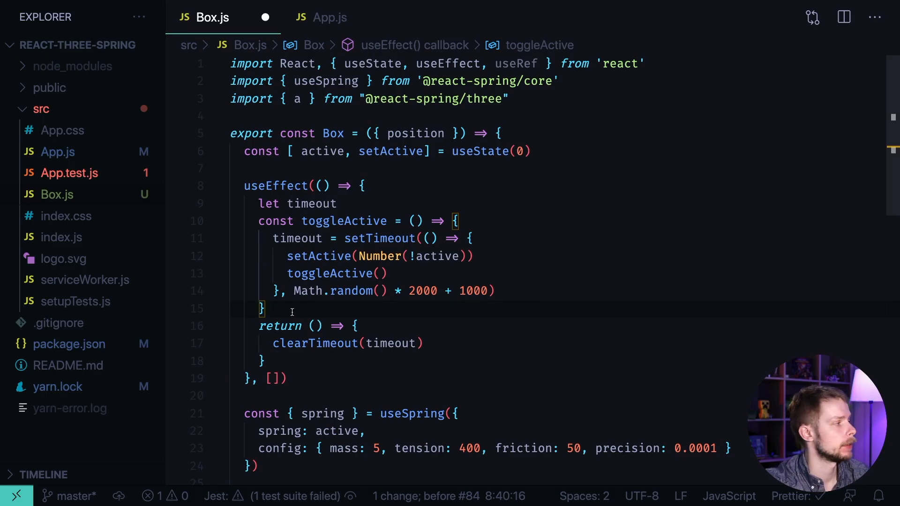
{"action": "type", "text": "t"}
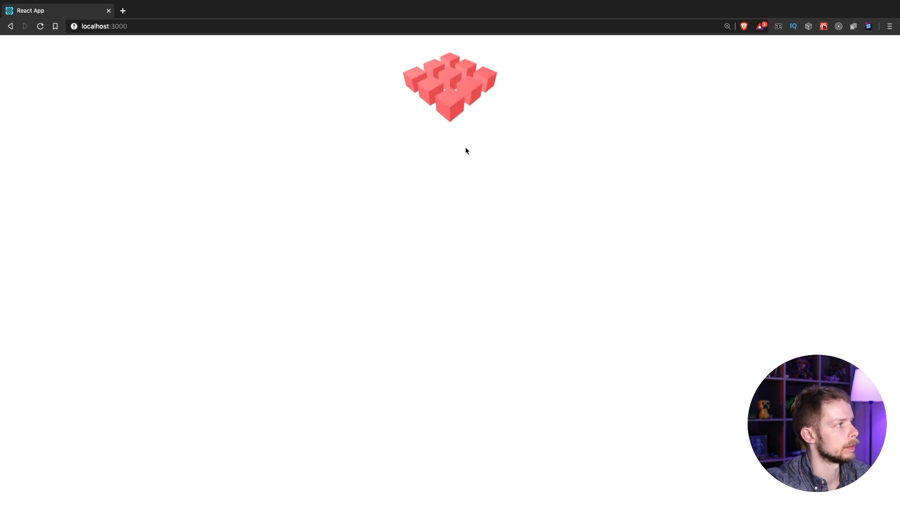
{"action": "mouse_move", "coordinate": [423, 193]}
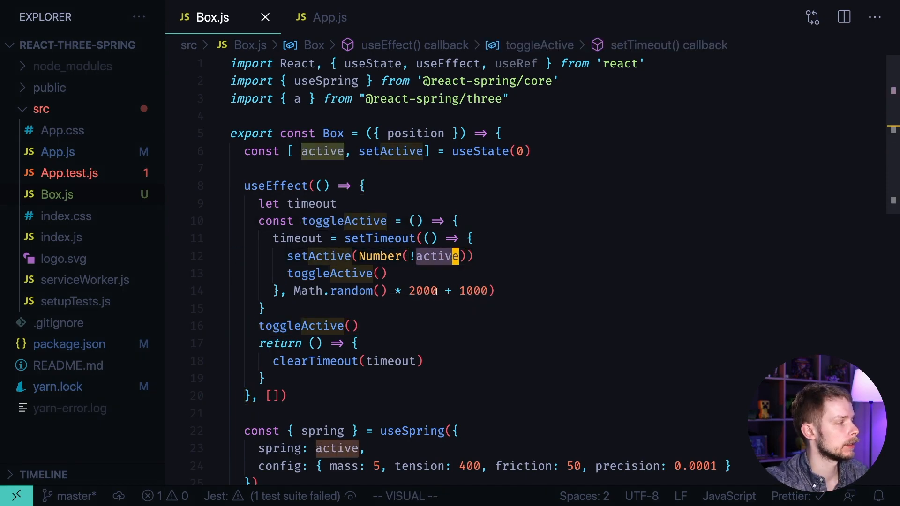
- Add const activeRef = useRef(active), sync activeRef.current = active, and negate activeRef.current in setActive
{"action": "left_click_drag", "start_coordinate": [244, 221], "coordinate": [388, 273]}
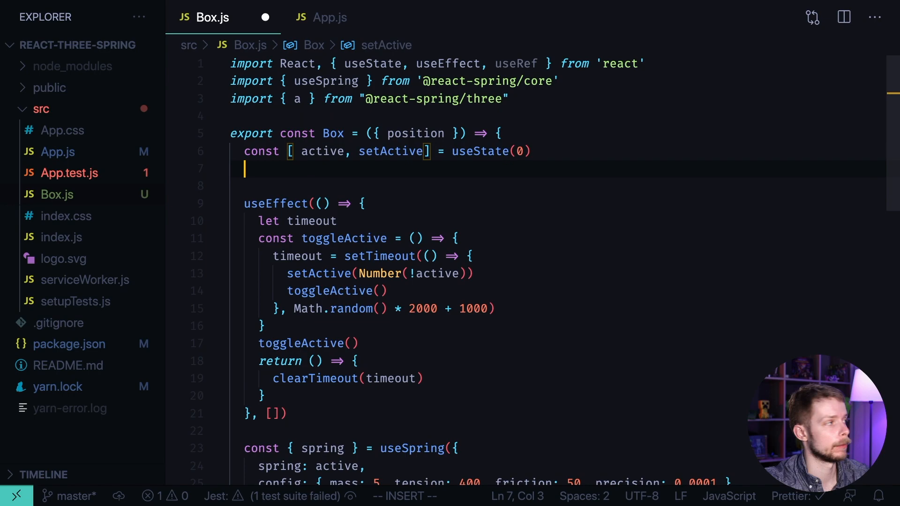
{"action": "type", "text": "const ac"}
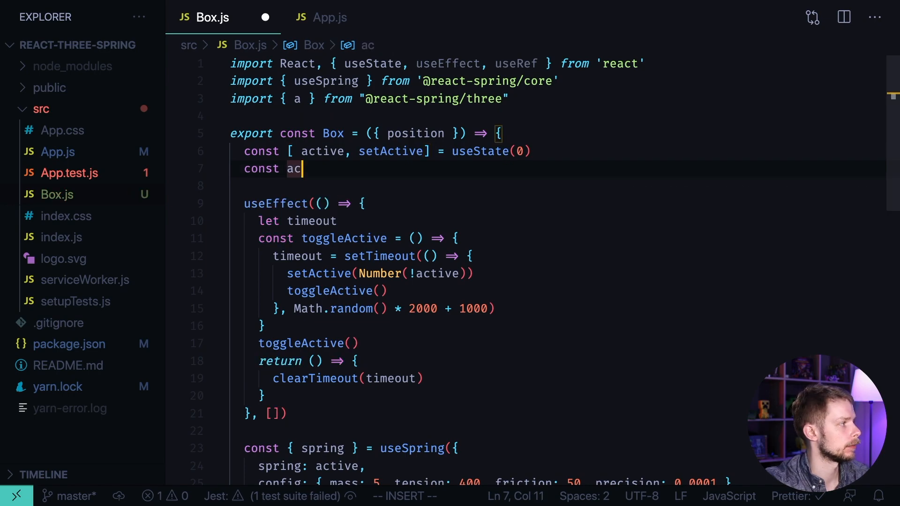
{"action": "type", "text": "tiveRef = u"}
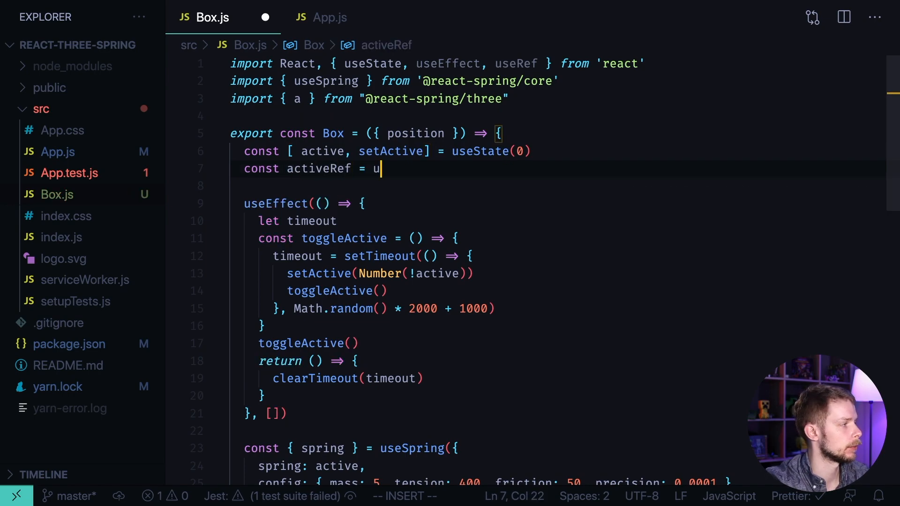
{"action": "type", "text": "seRef(active"}
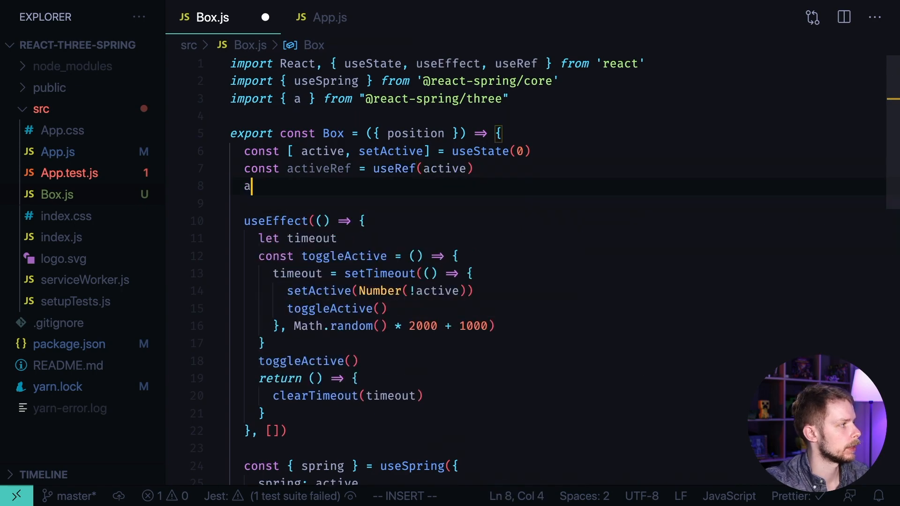
{"action": "type", "text": "ctiveRef."}
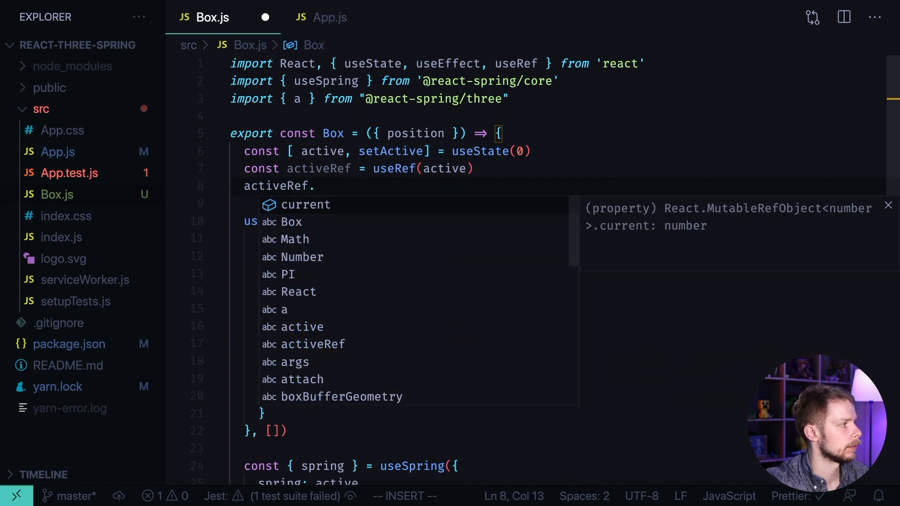
{"action": "type", "text": "current ="}
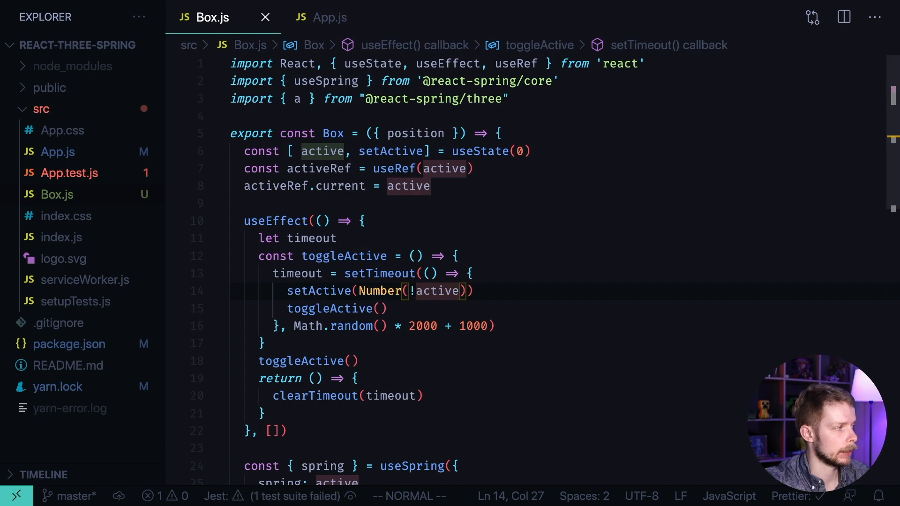
{"action": "type", "text": "a"}
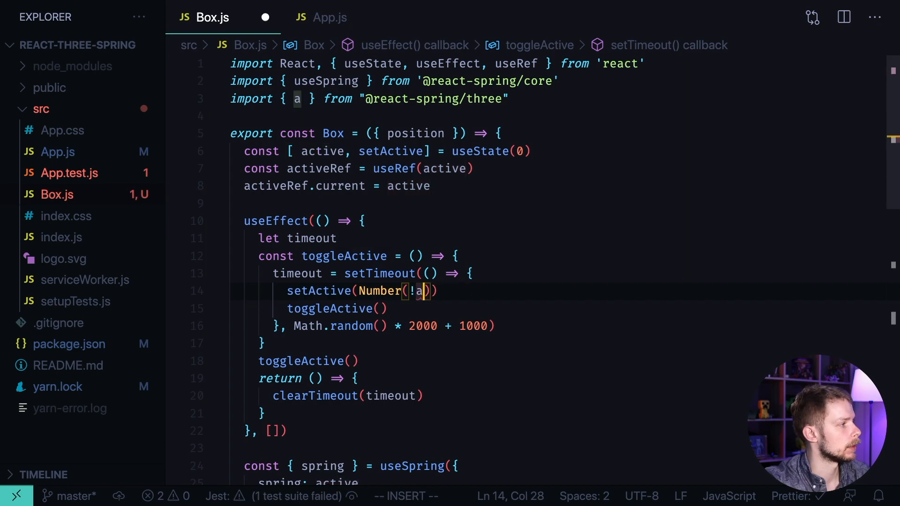
{"action": "type", "text": "ctiveRef.current"}
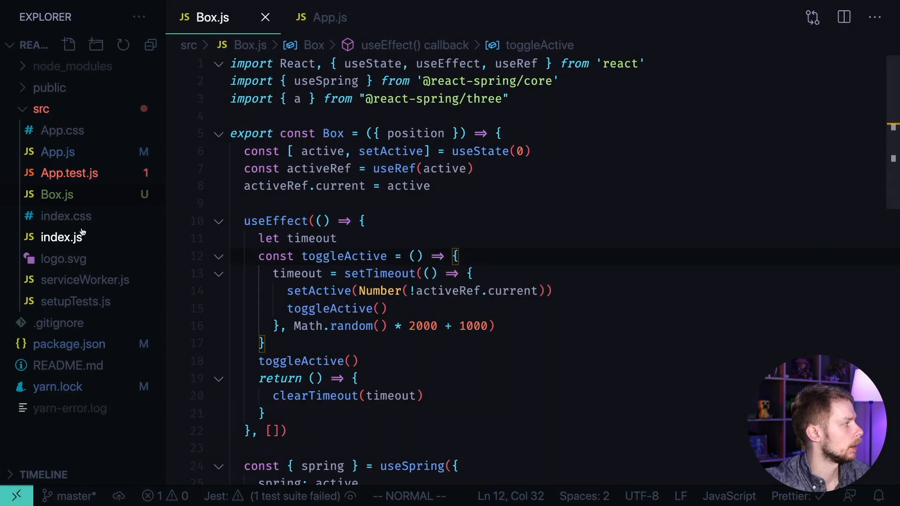
- In index.css give html, body, #root width 100%, height 100% and margin 0
{"action": "left_click", "coordinate": [65, 216]}
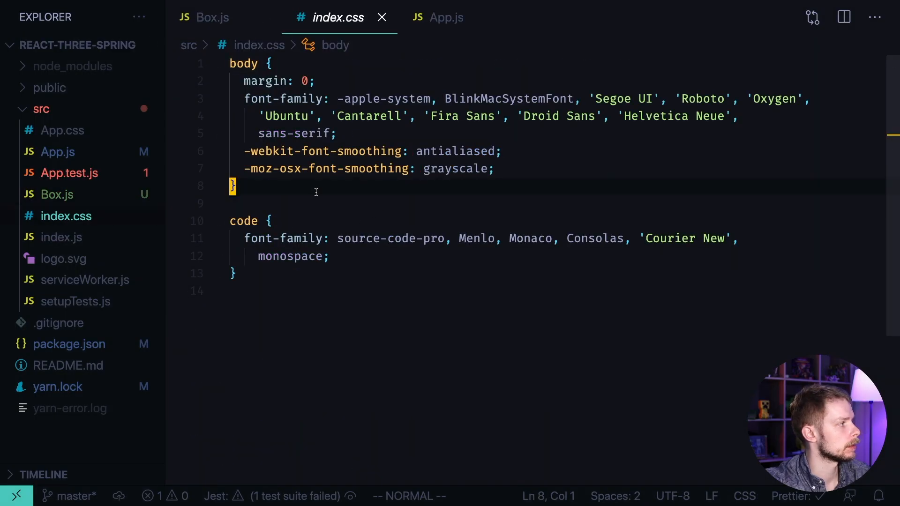
{"action": "type", "text": "html, body, #roo {"}
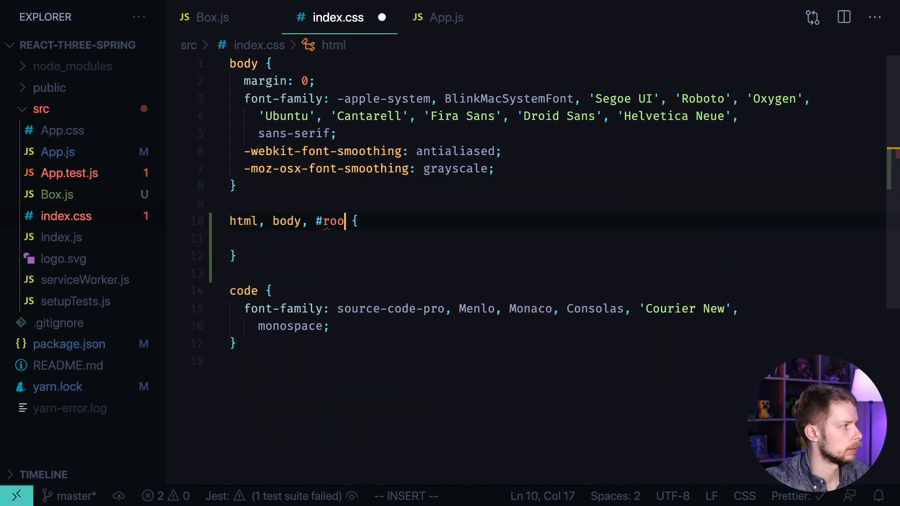
{"action": "type", "text": "width"}
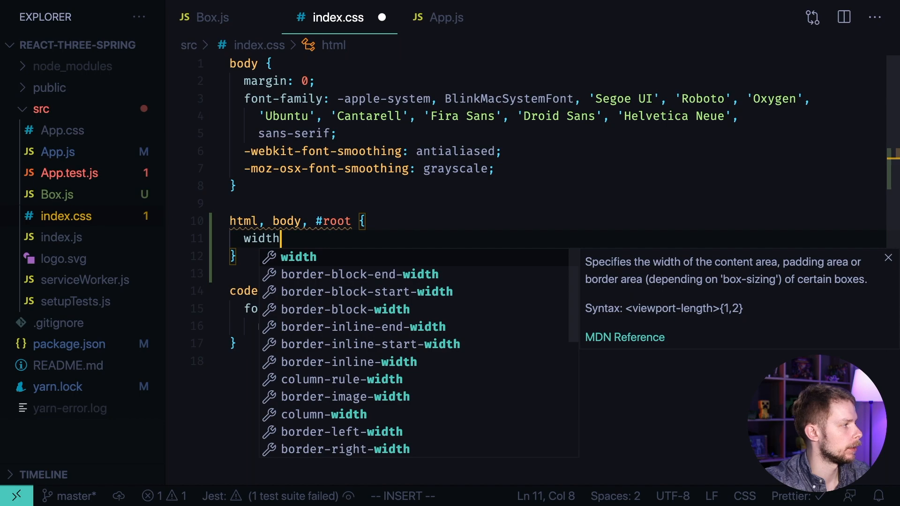
{"action": "type", "text": ": 100%;"}
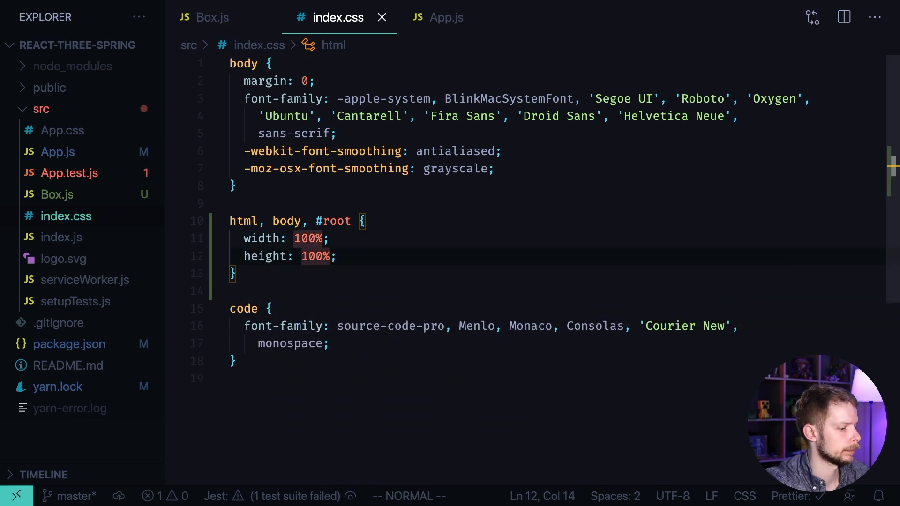
{"action": "type", "text": "margin: 0"}
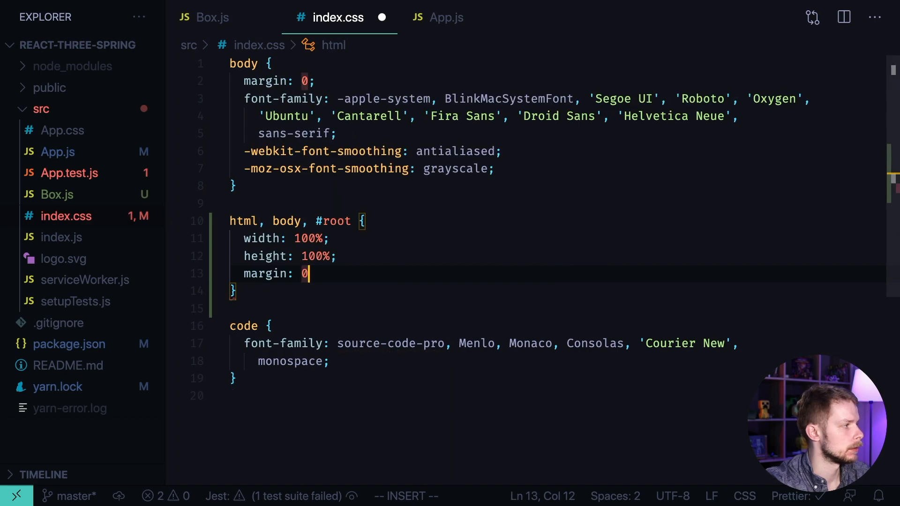